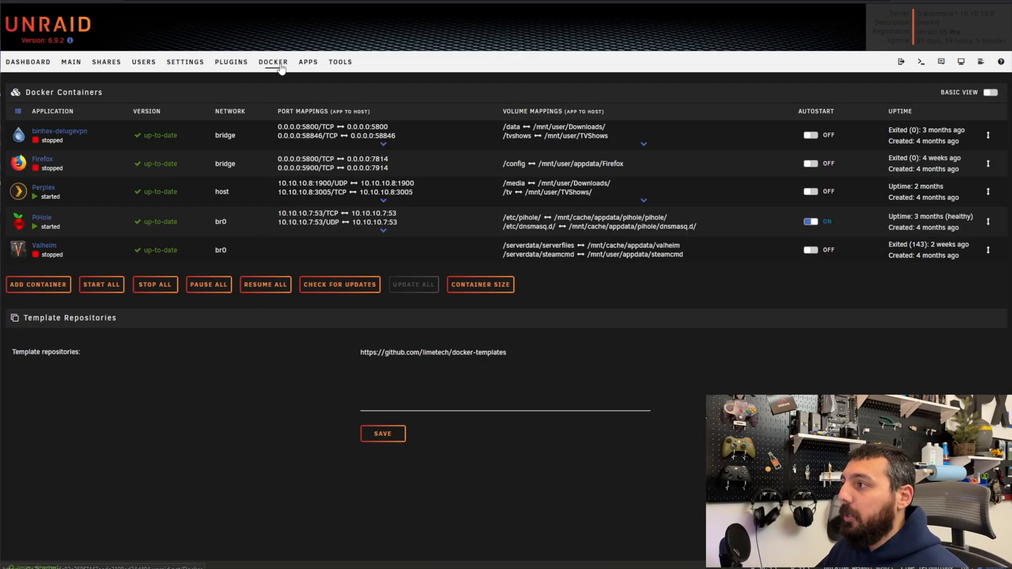
- Search the community apps for 'project zomboid', correcting the spelling until the ich777 container appears
scroll("down", 3)
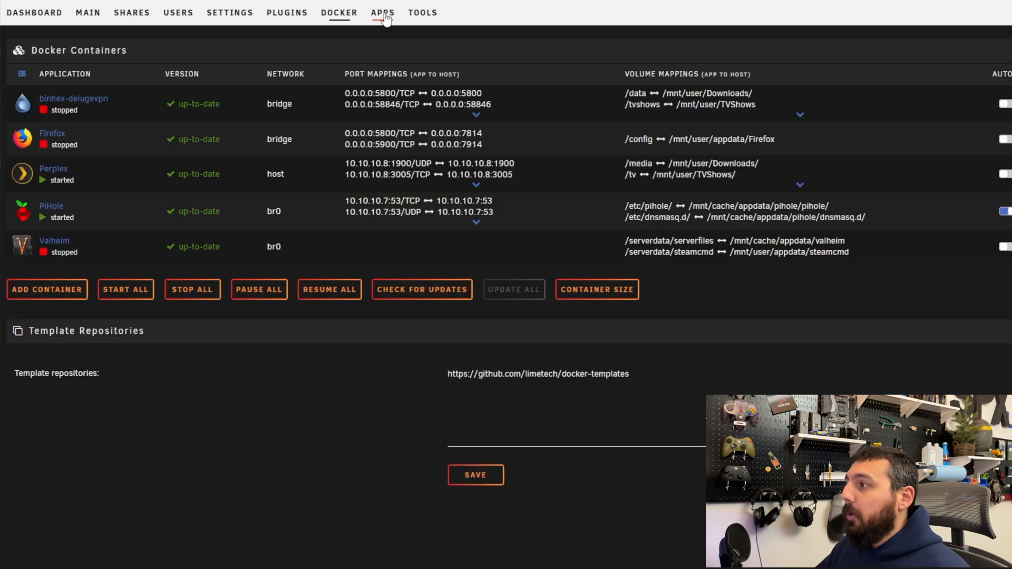
left_click(381, 12)
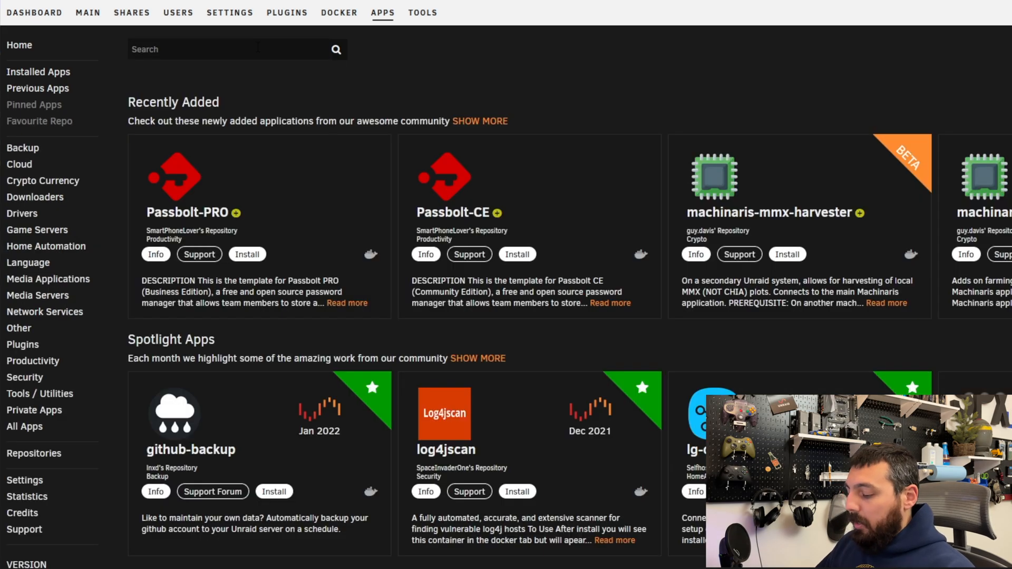
type("project zom")
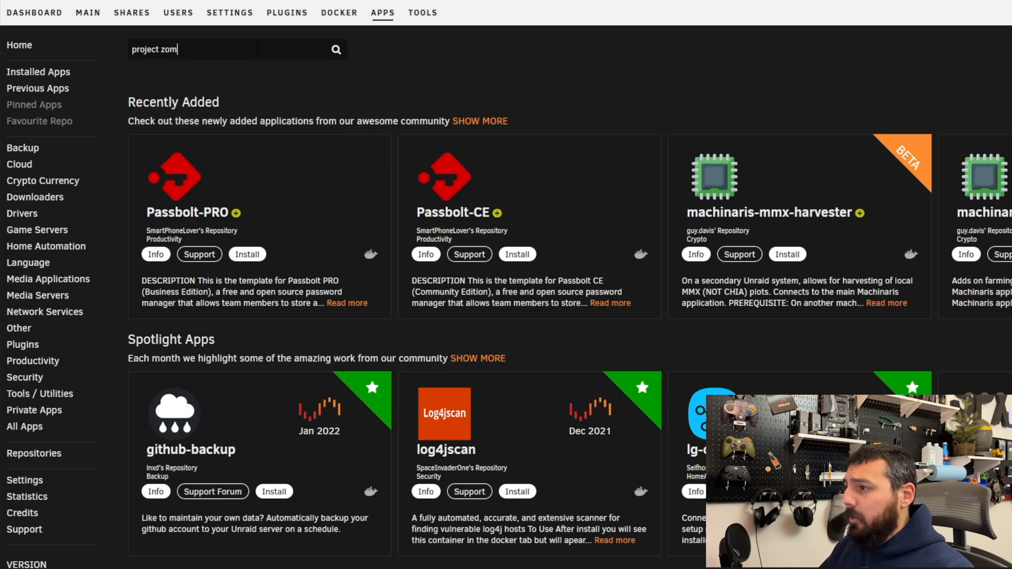
type("bie")
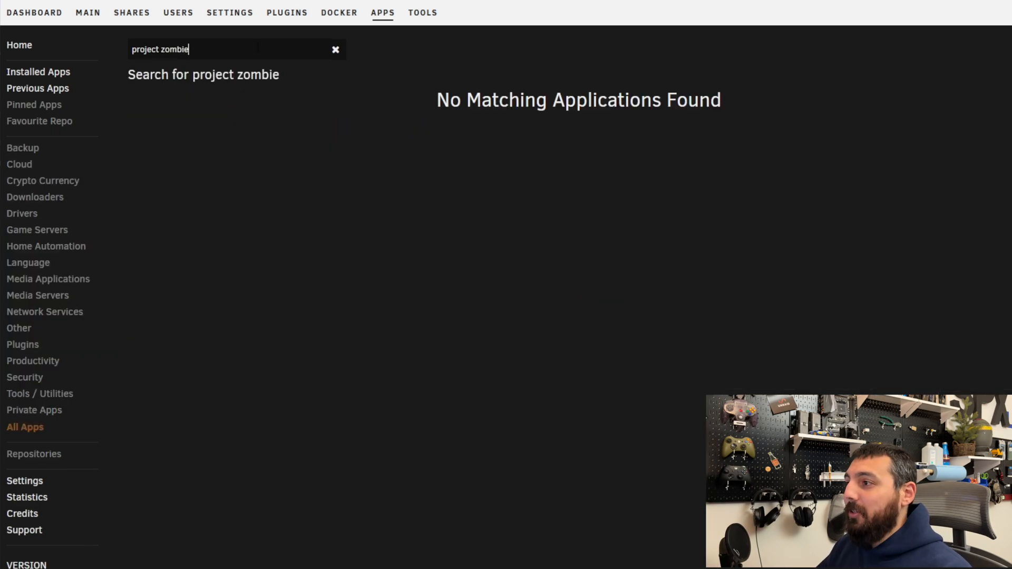
key("Backspace")
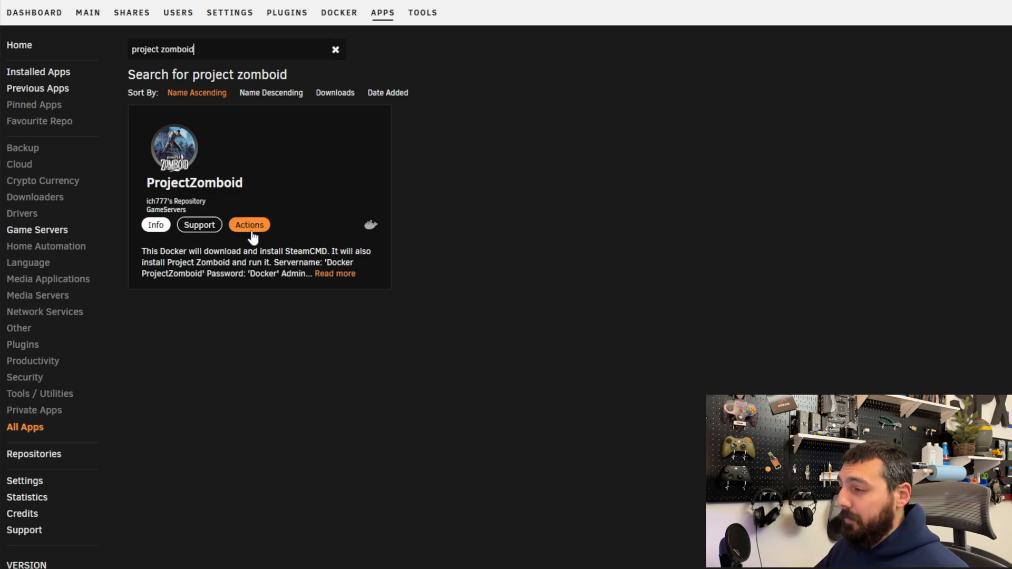
mouse_move(504, 222)
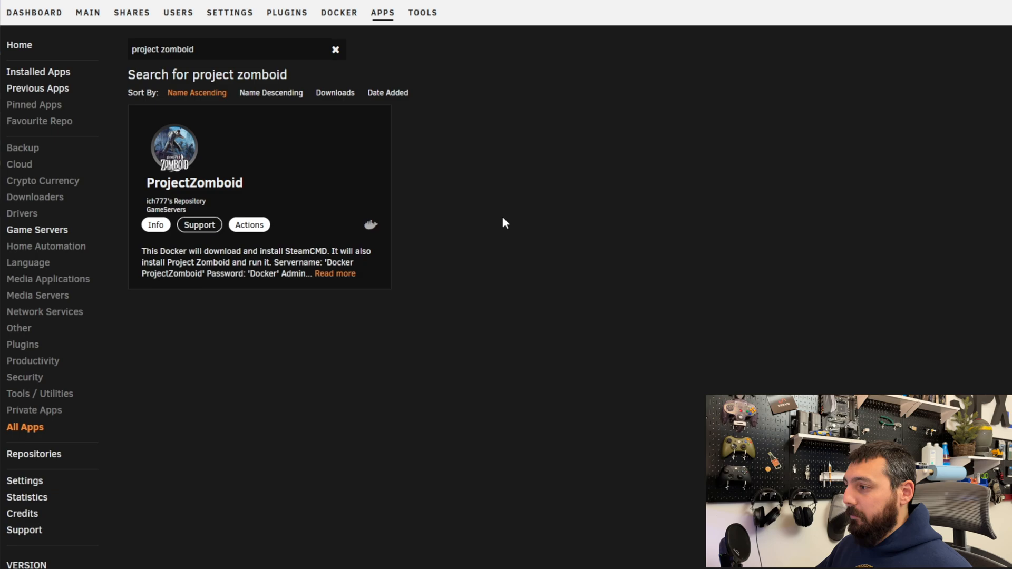
- Install ProjectZomboid with network type Custom: br0 and fixed IP 10.10.10.69
left_click(248, 224)
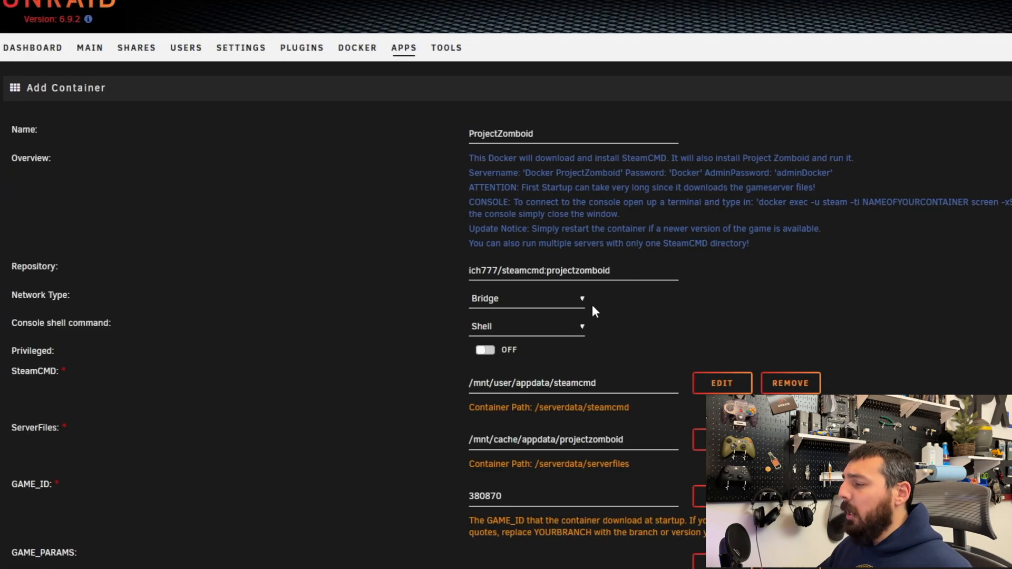
scroll("down", 3)
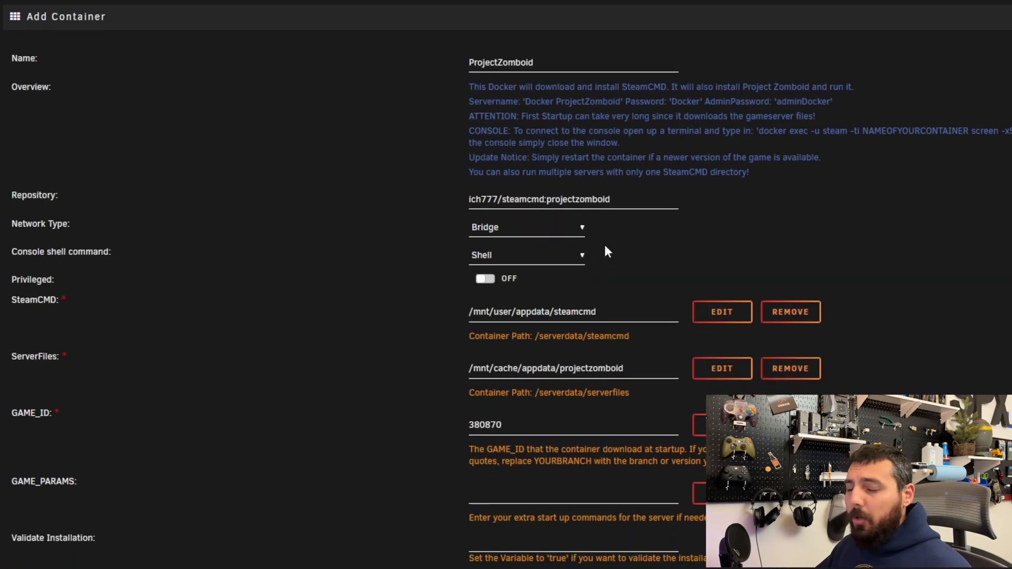
left_click(526, 228)
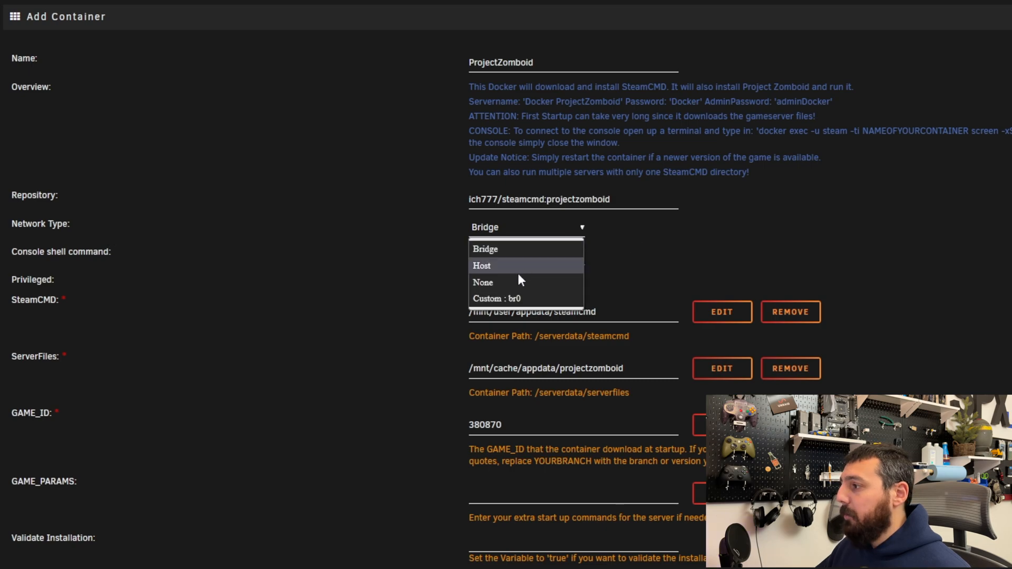
left_click(496, 299)
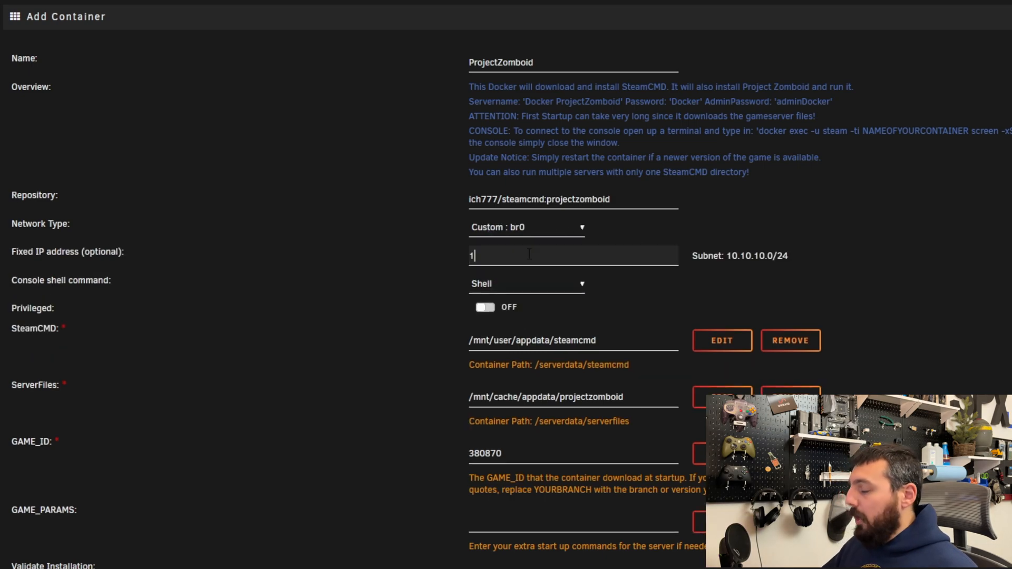
type("0.10.10.69")
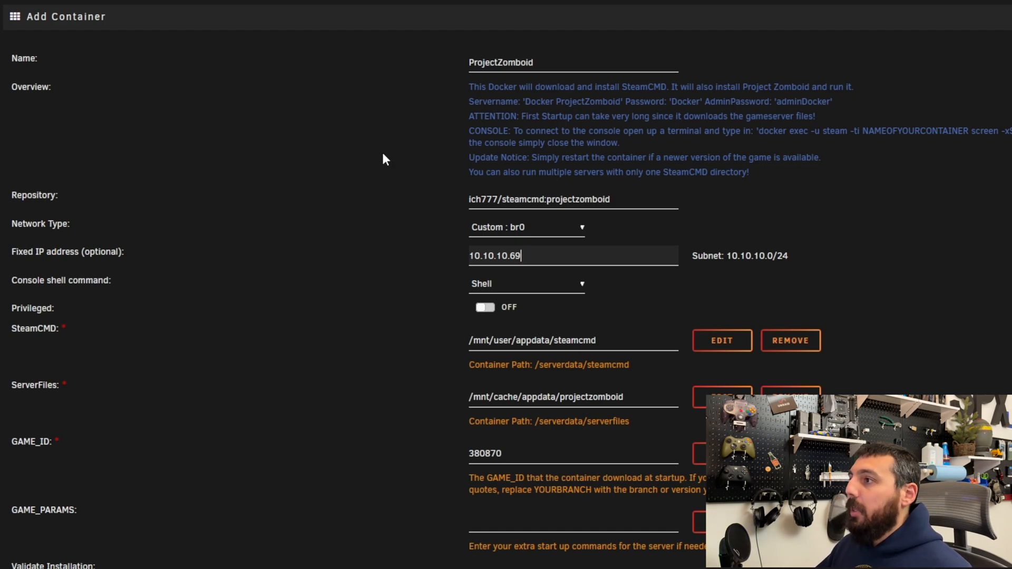
mouse_move(579, 286)
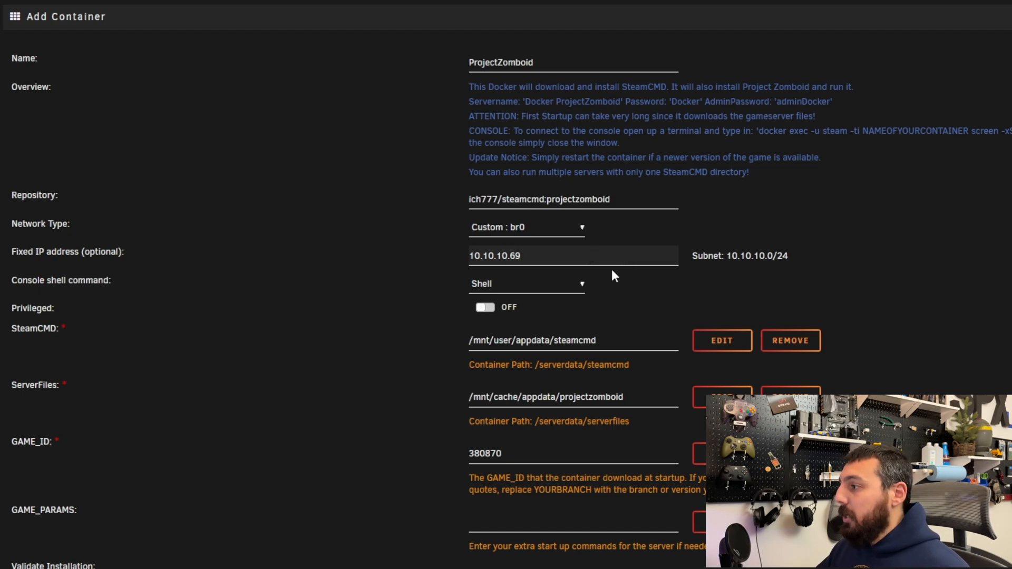
- Set Validate Installation to true and apply the template to create and start the container
scroll("down", 3)
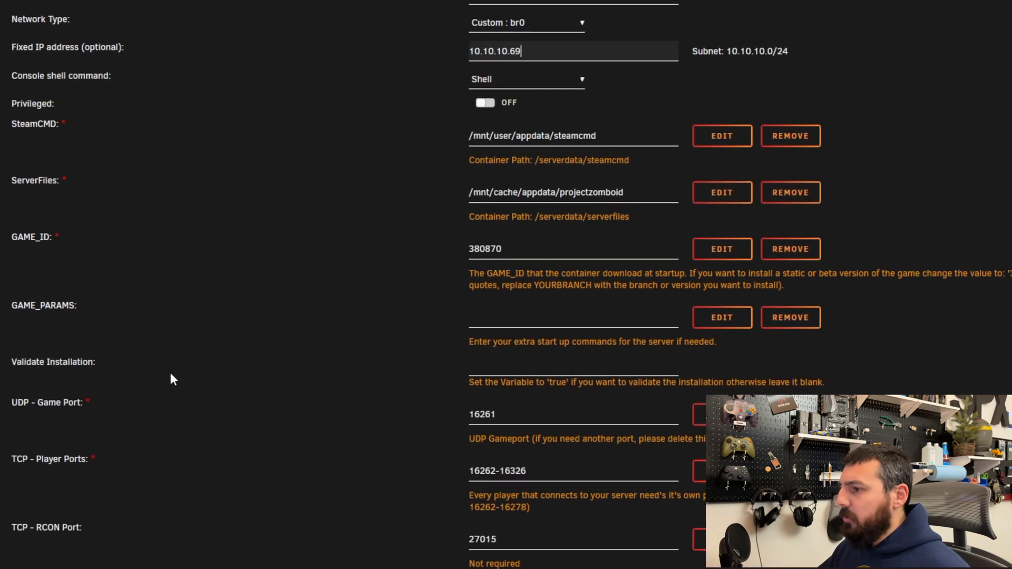
left_click(573, 365)
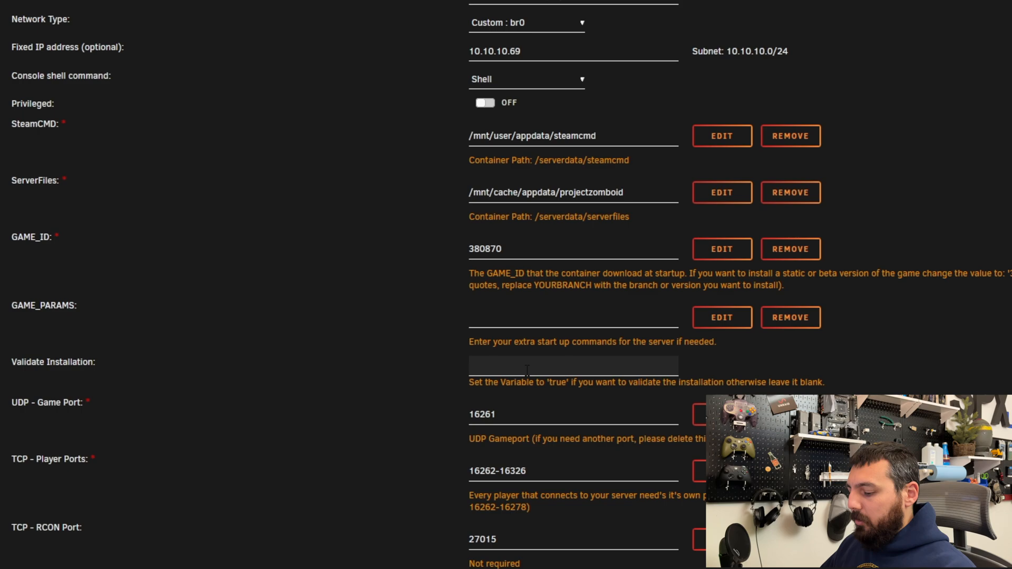
type("true")
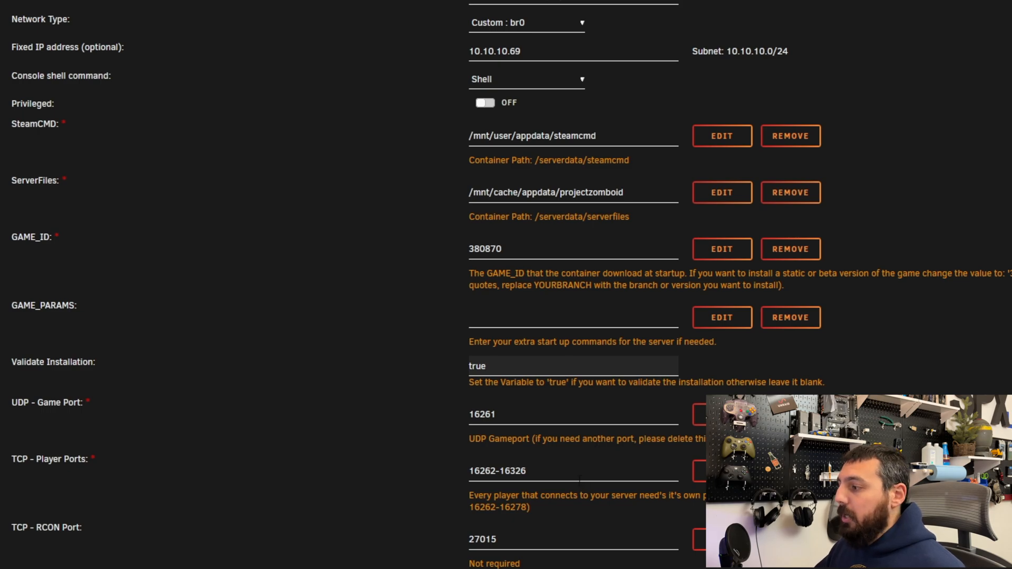
left_click(573, 470)
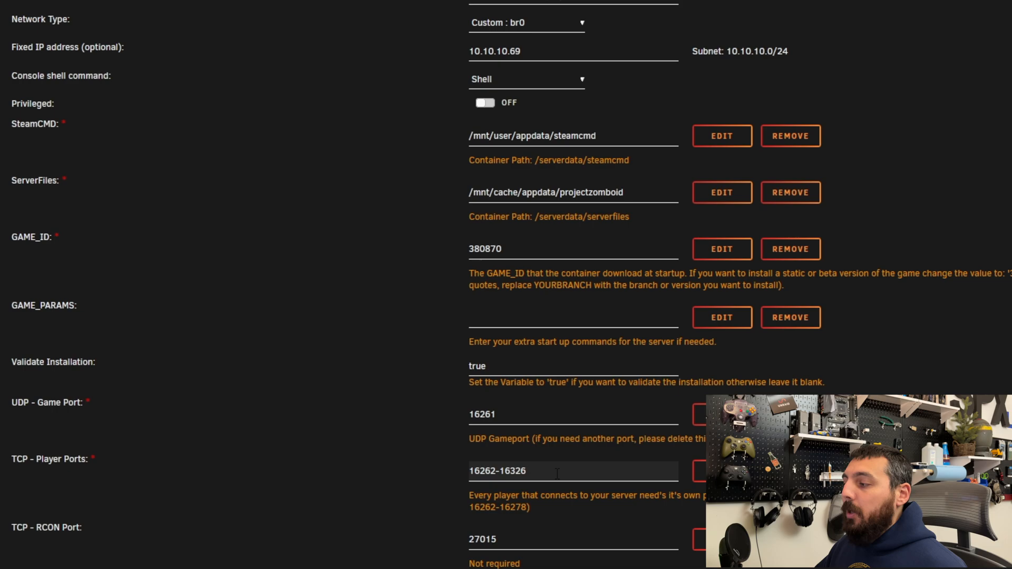
left_click(572, 470)
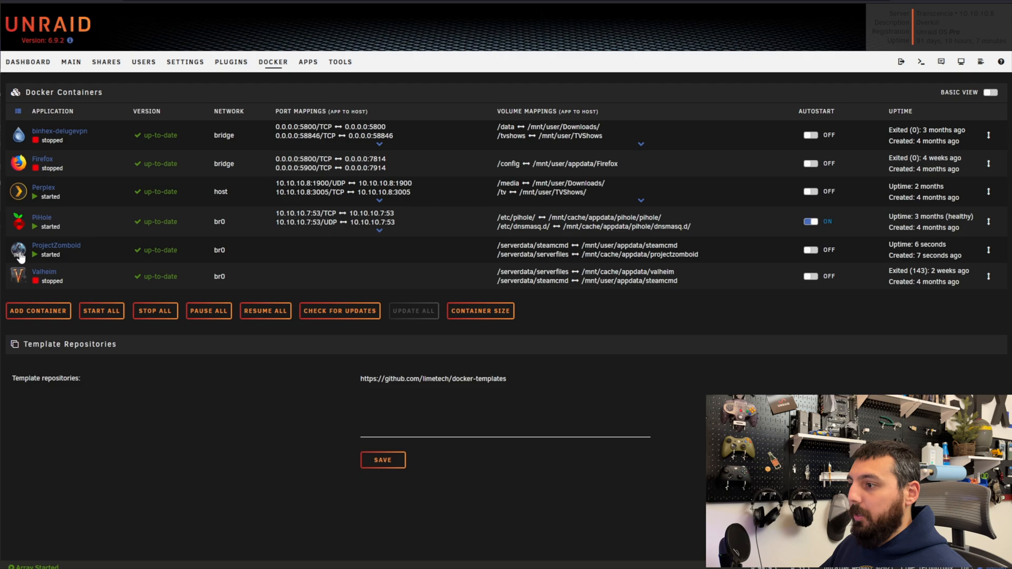
- View the ProjectZomboid container's log from the Docker list
left_click(18, 250)
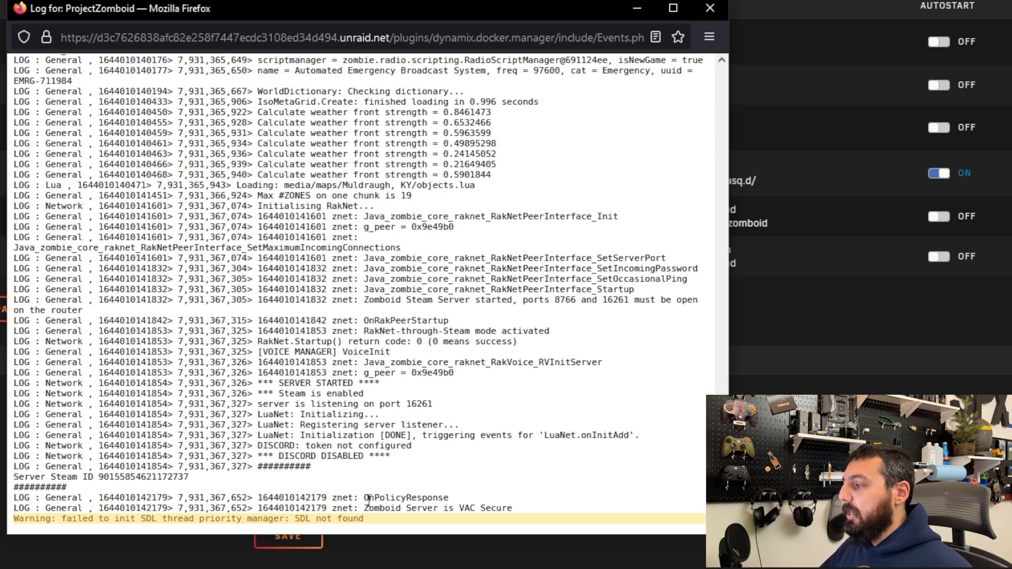
- Read the server-started messages on port 16261, then close the log window
left_click_drag(258, 424, 189, 477)
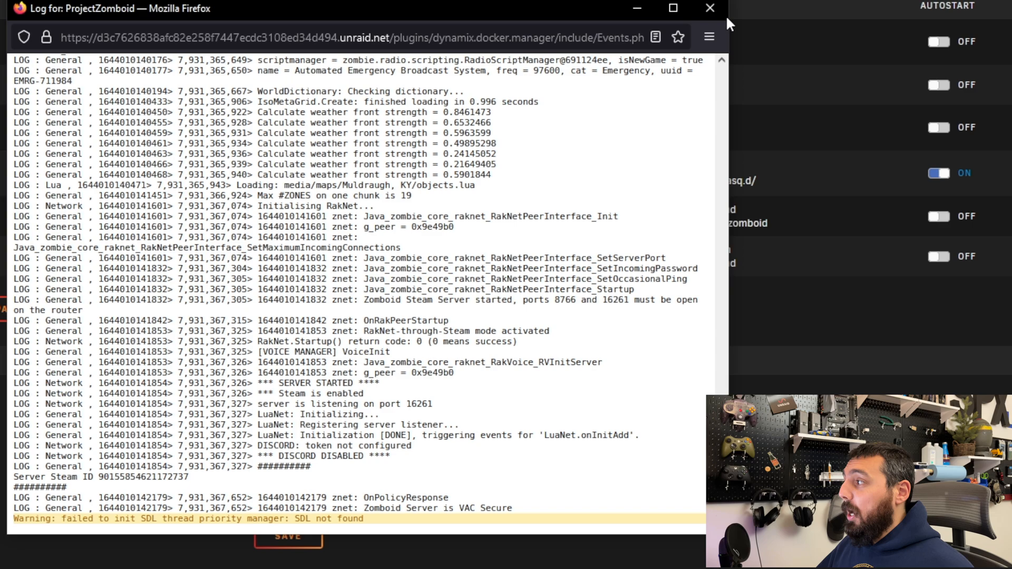
left_click(671, 8)
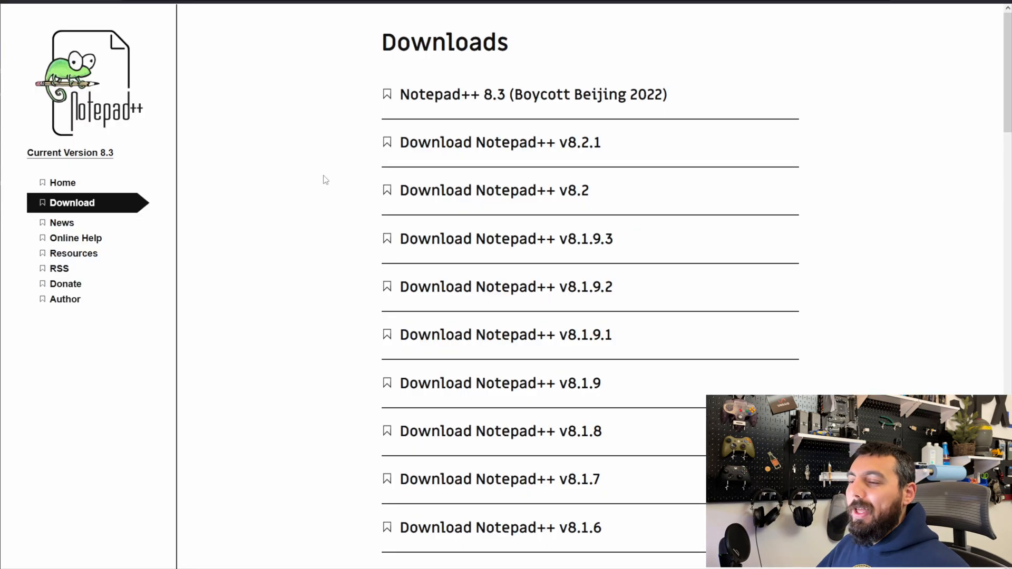
mouse_move(303, 161)
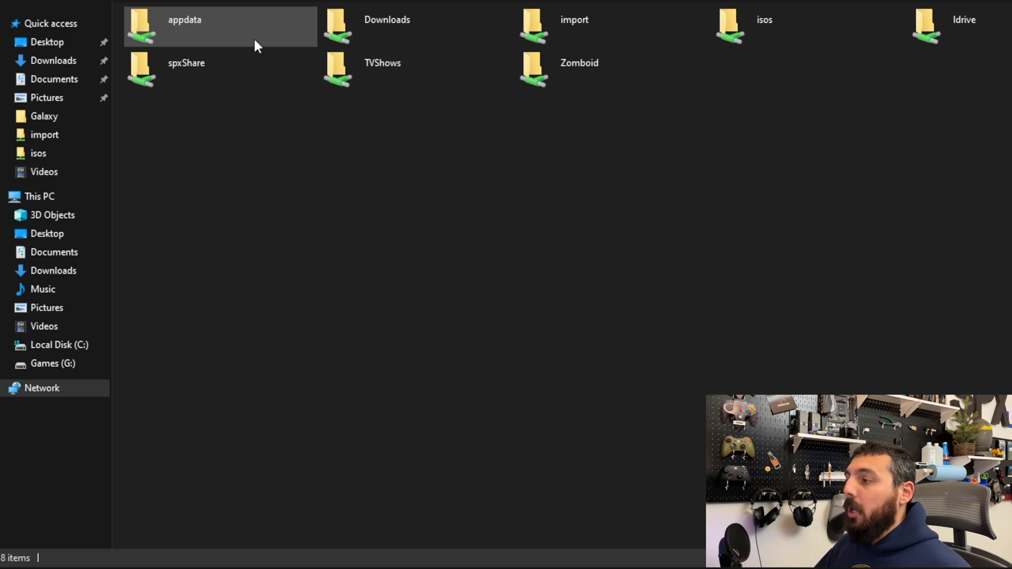
- Navigate appdata > projectzomboid > Server and edit servertest.ini with Notepad++
double_click(184, 30)
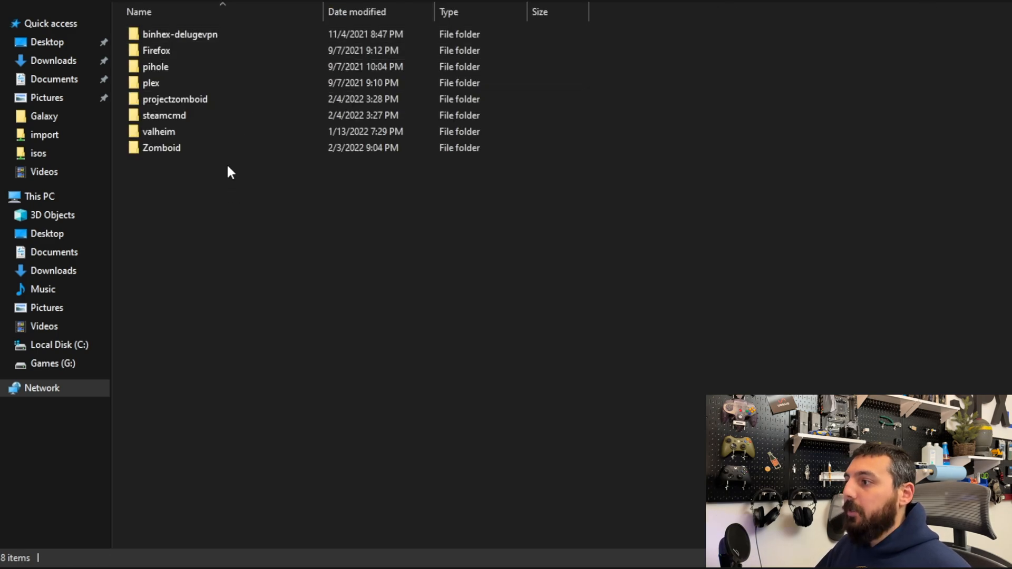
left_click(174, 99)
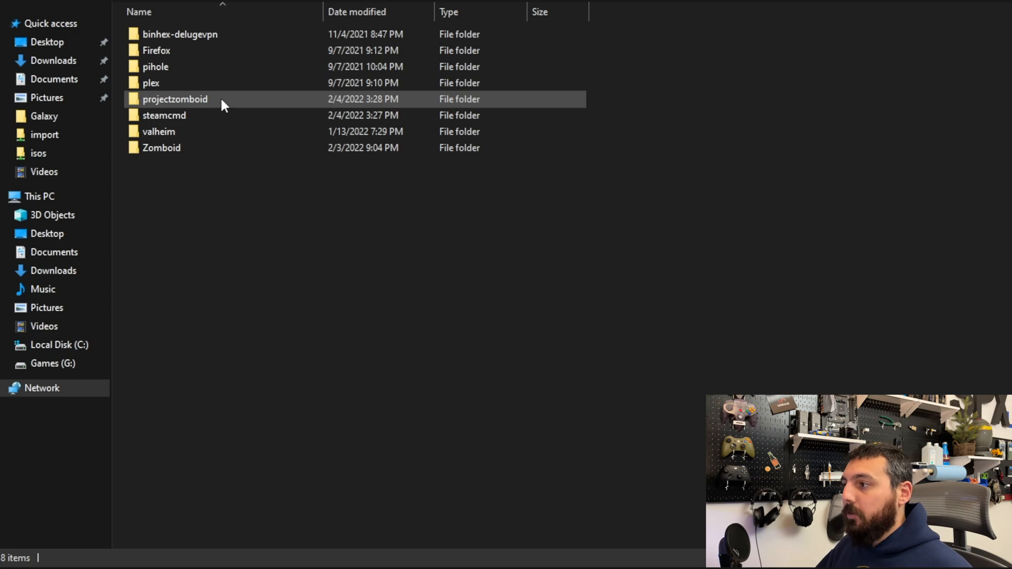
double_click(175, 99)
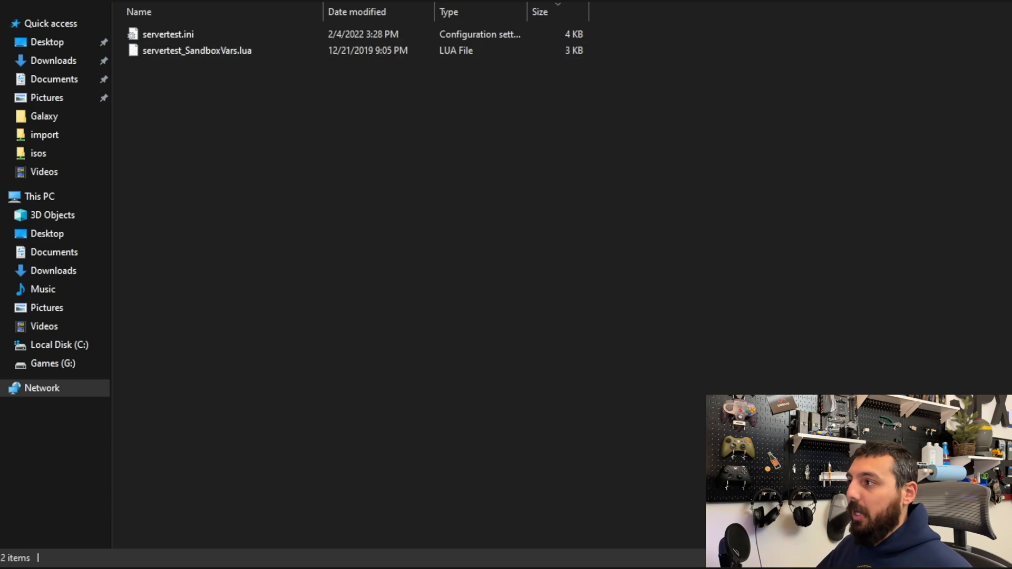
right_click(168, 34)
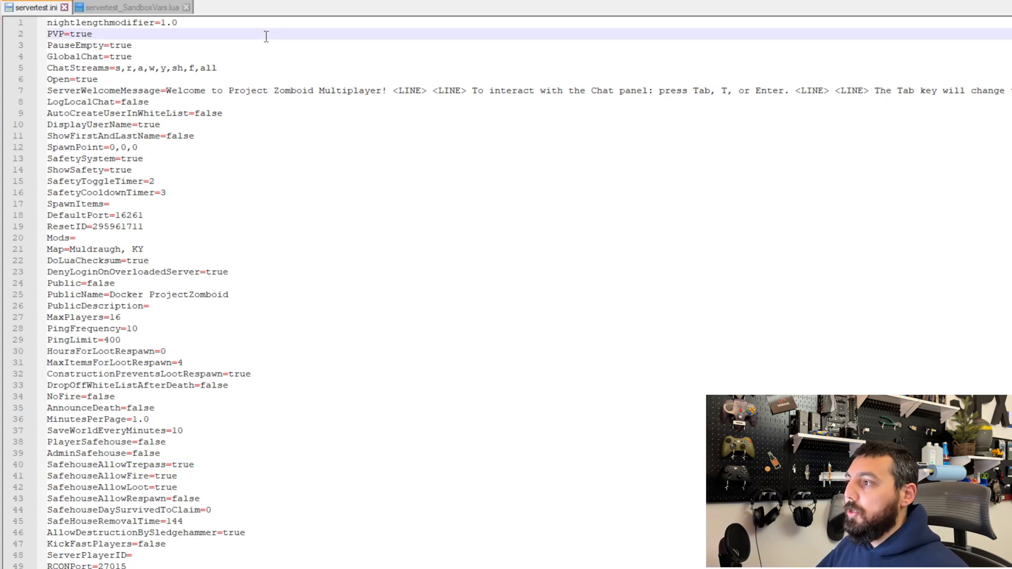
- Enter 'Welcome to the server, Hosted by SPX Labs.' as ServerWelcomeMessage
left_click(103, 79)
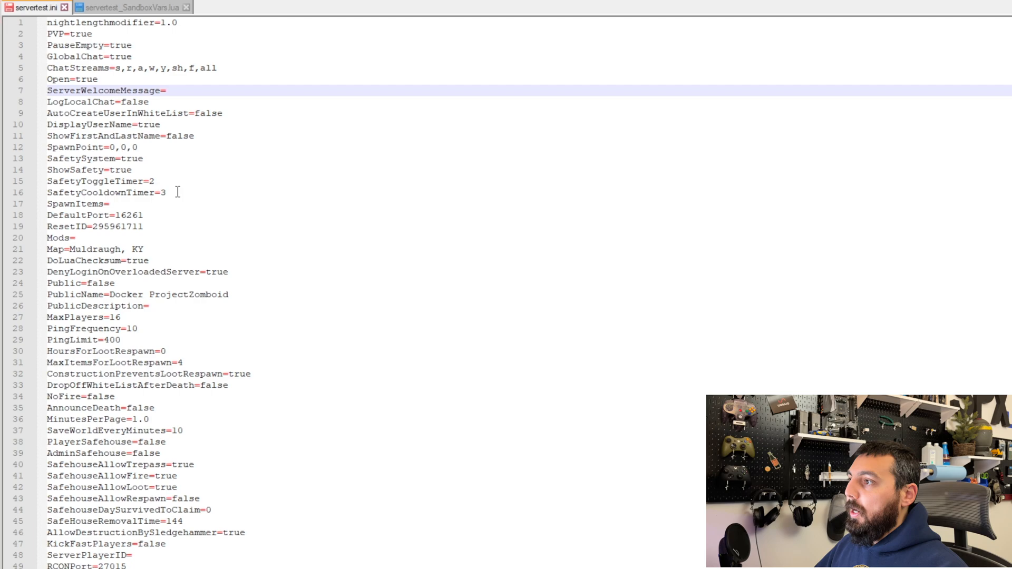
type("Wel")
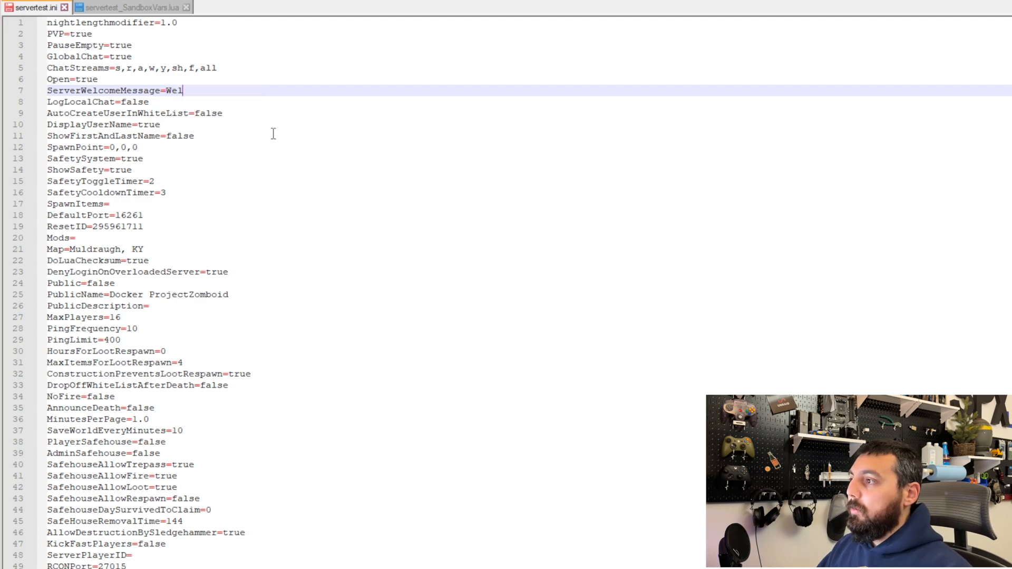
type("come,")
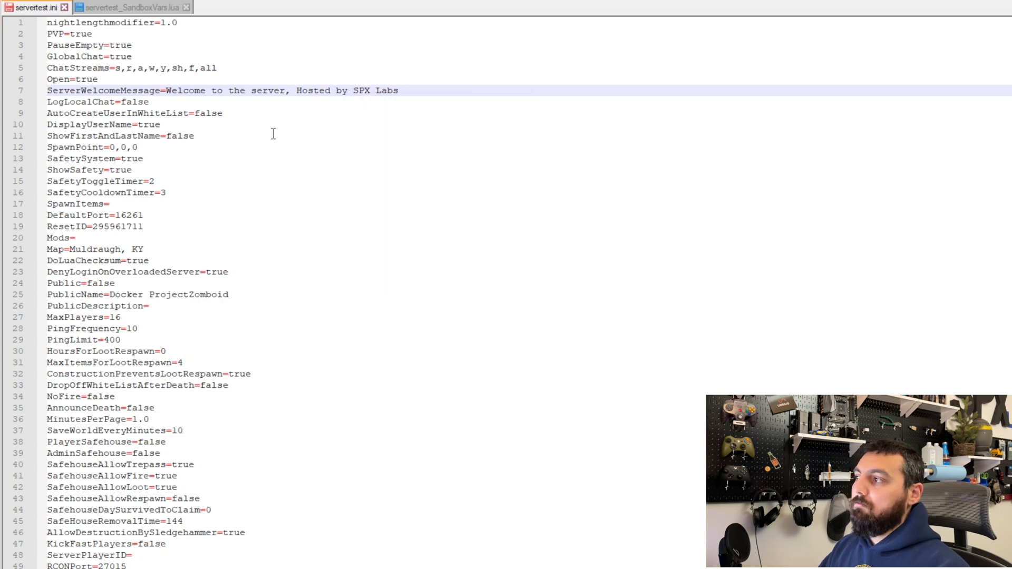
type(".")
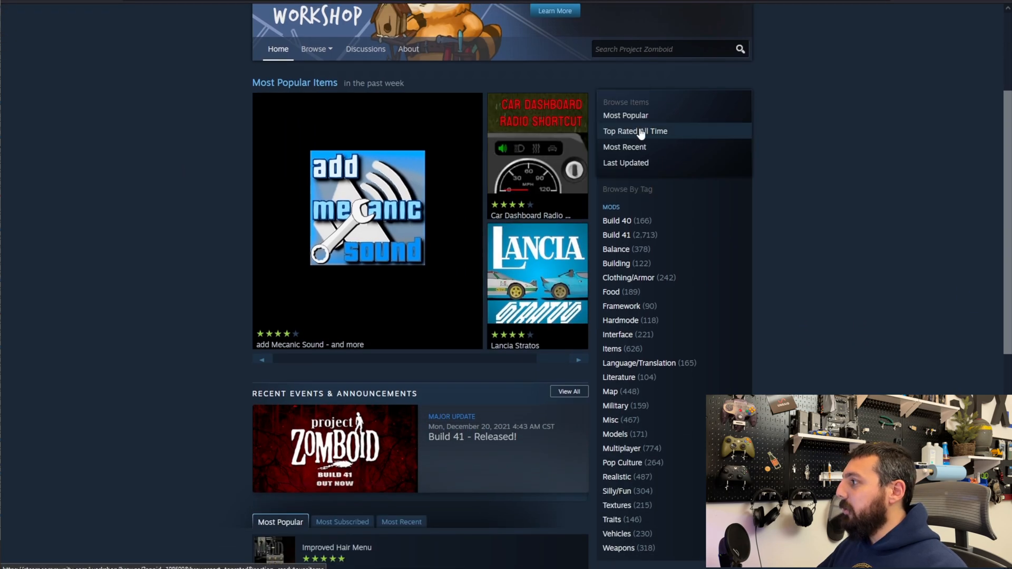
mouse_move(625, 115)
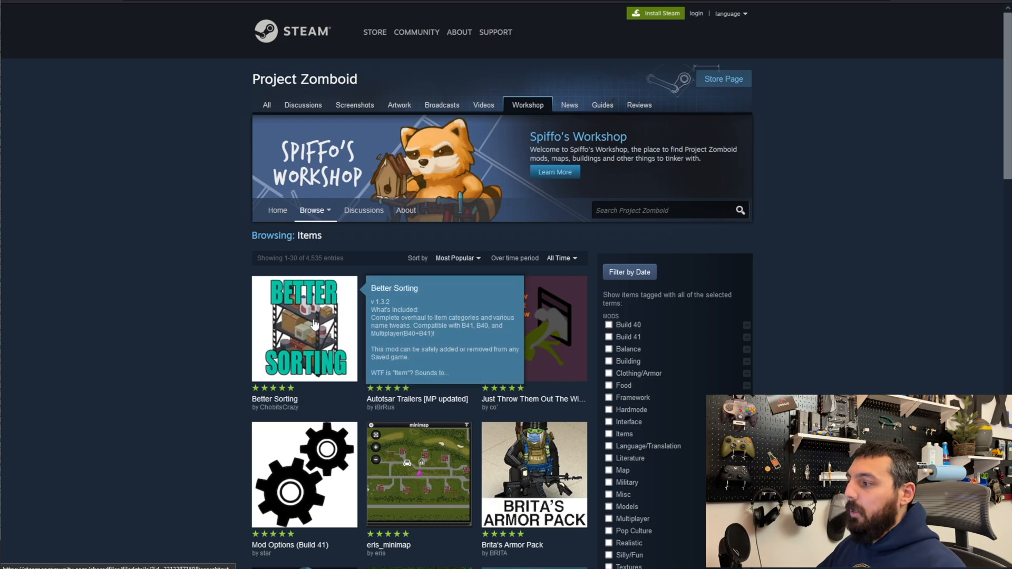
- View the Better Sorting mod page and select its Mod ID BetterSortCC
left_click(304, 328)
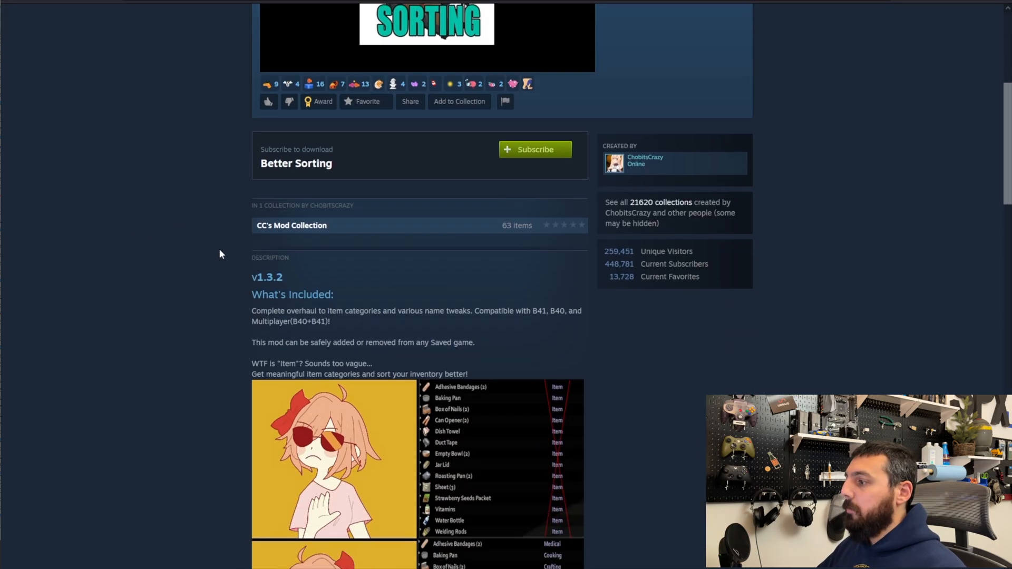
scroll("down", 3)
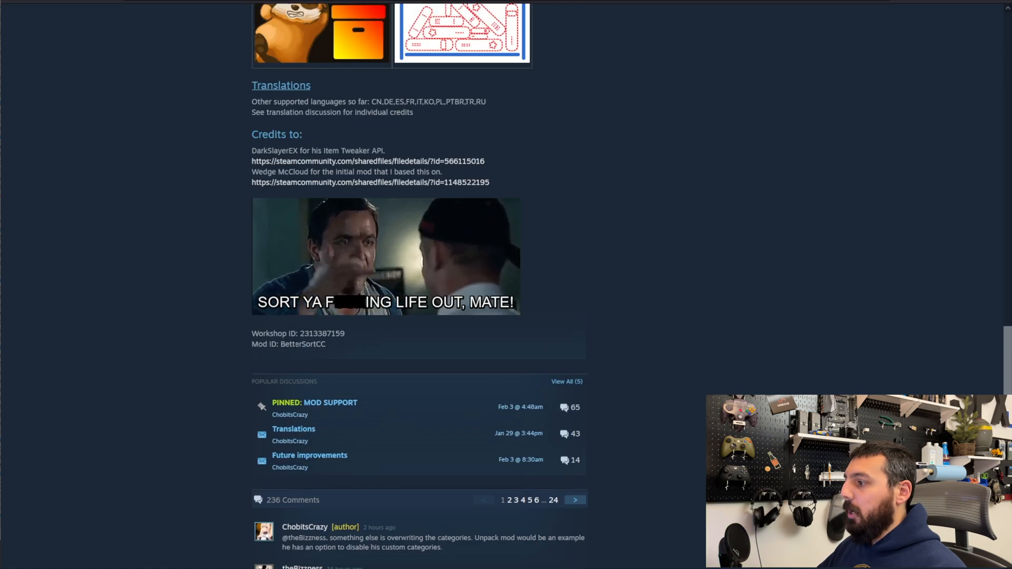
double_click(302, 344)
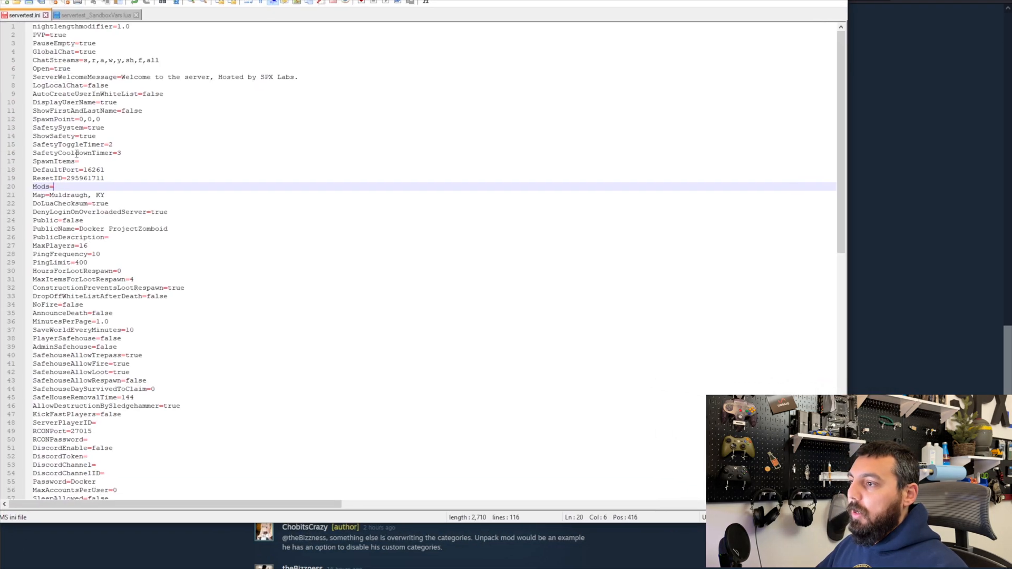
- Enter 'BetterSortCC;' on the Mods= line of servertest.ini
type("BetterSortCC")
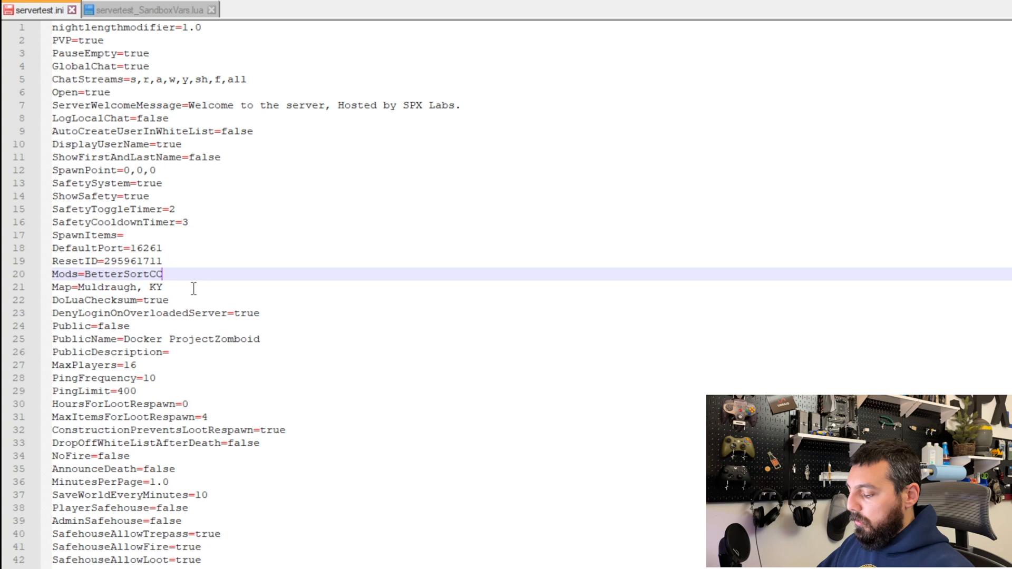
type(";")
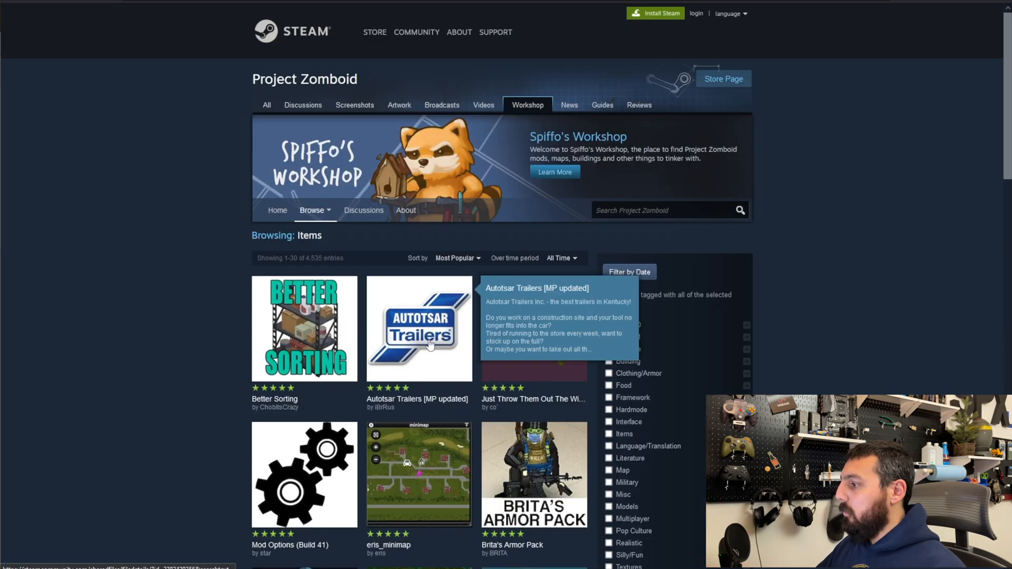
- View the Autotsar Trailers [MP updated] mod page and find its mod ID in the description
left_click(418, 328)
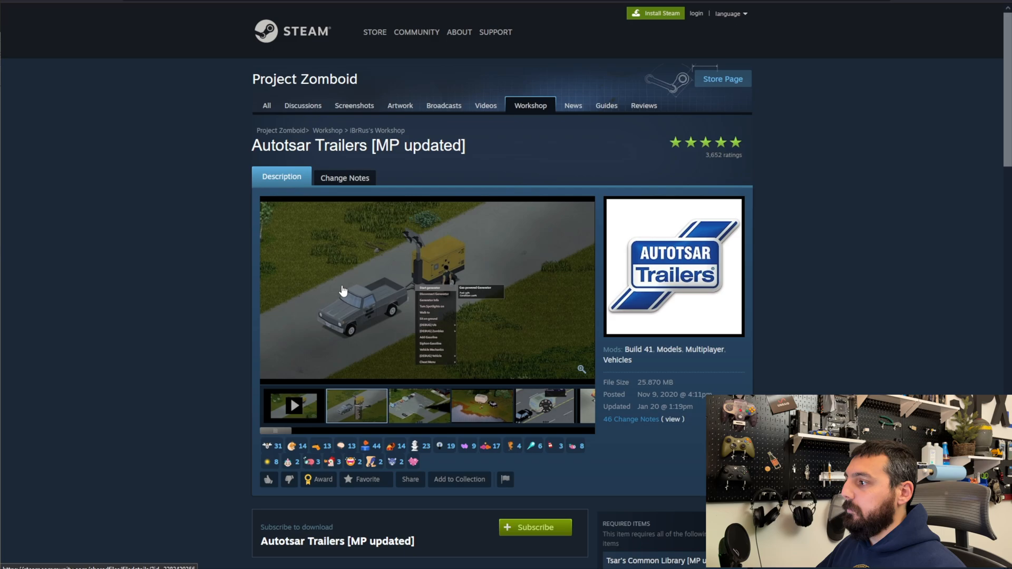
scroll("down", 3)
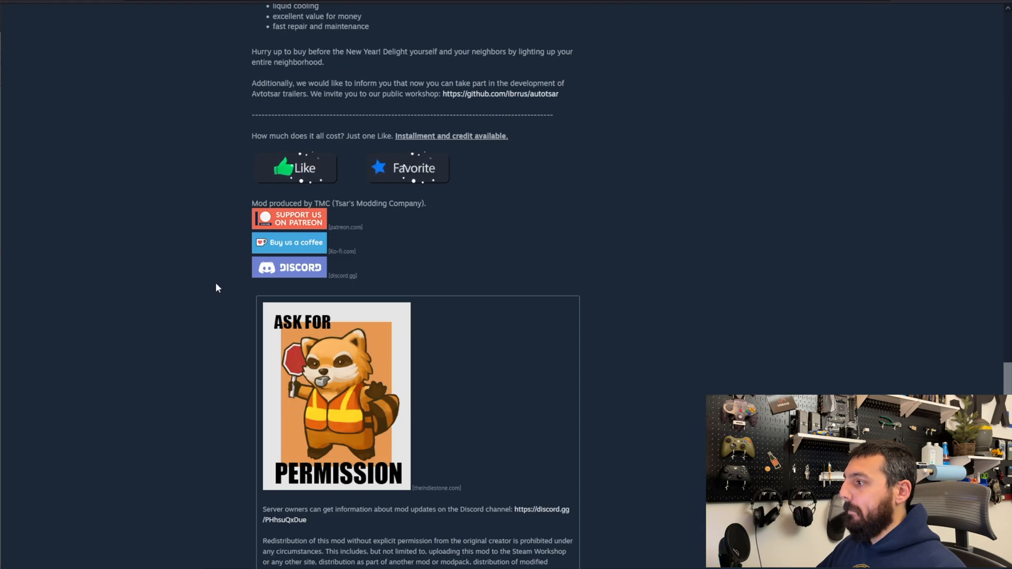
scroll("down", 3)
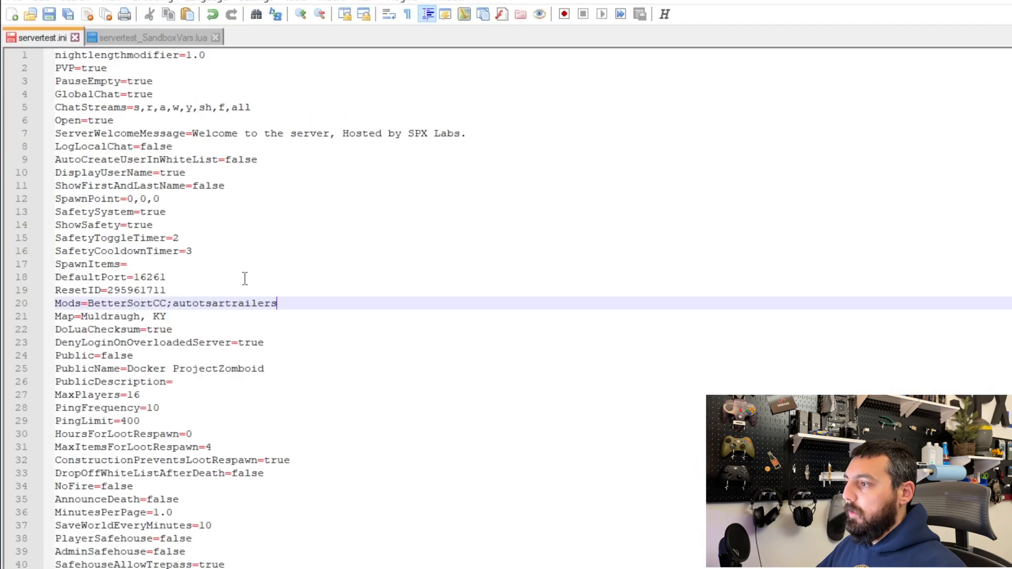
- End the Mods line with a semicolon and replace Muldraugh with Riverside as the map
type(";")
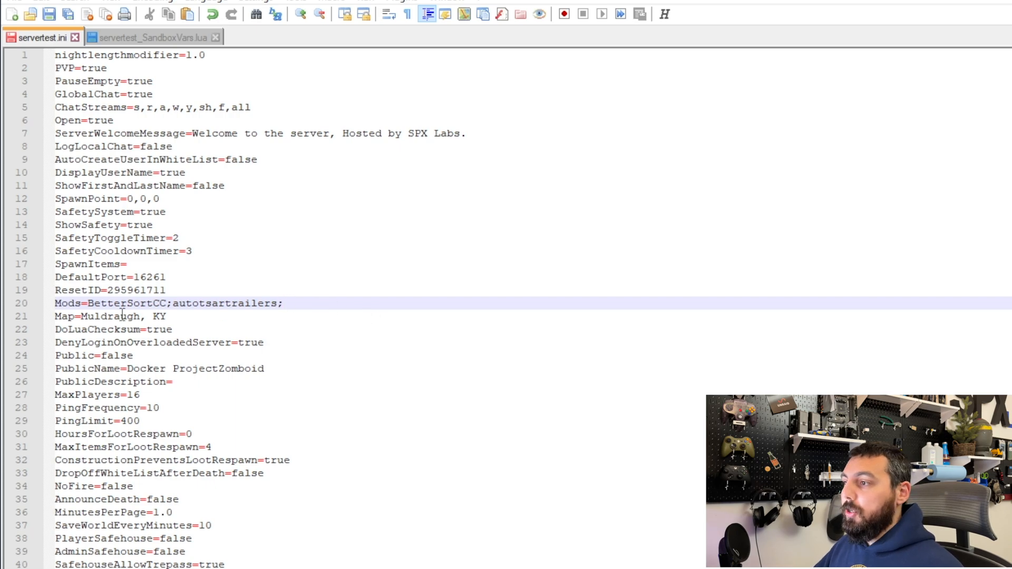
mouse_move(206, 304)
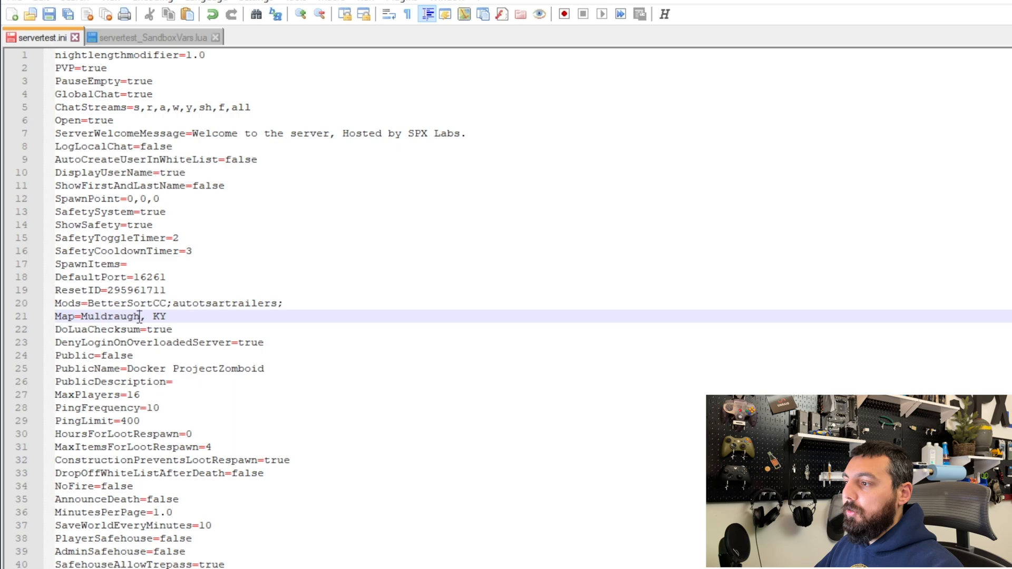
double_click(109, 316)
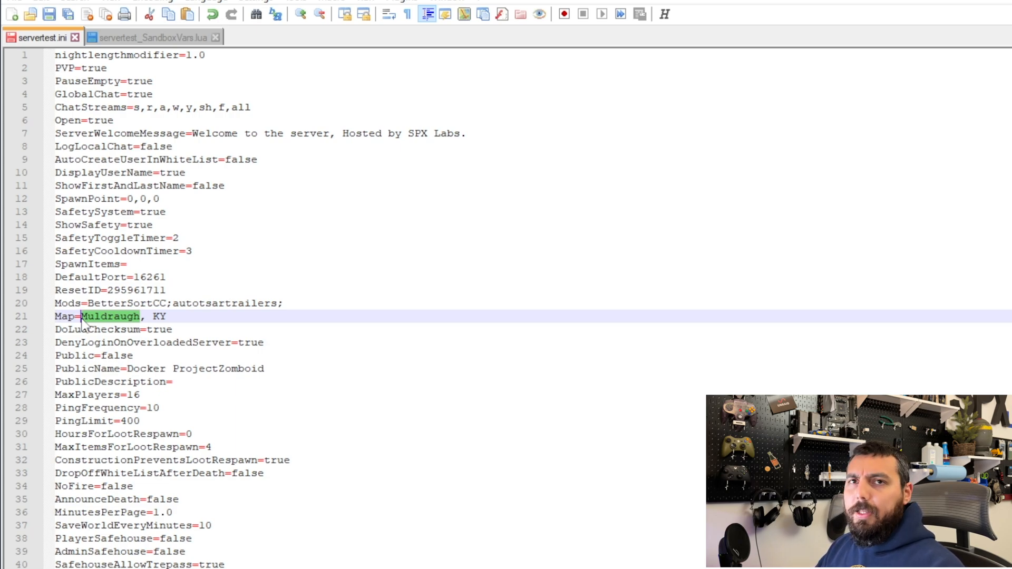
type("Riverside")
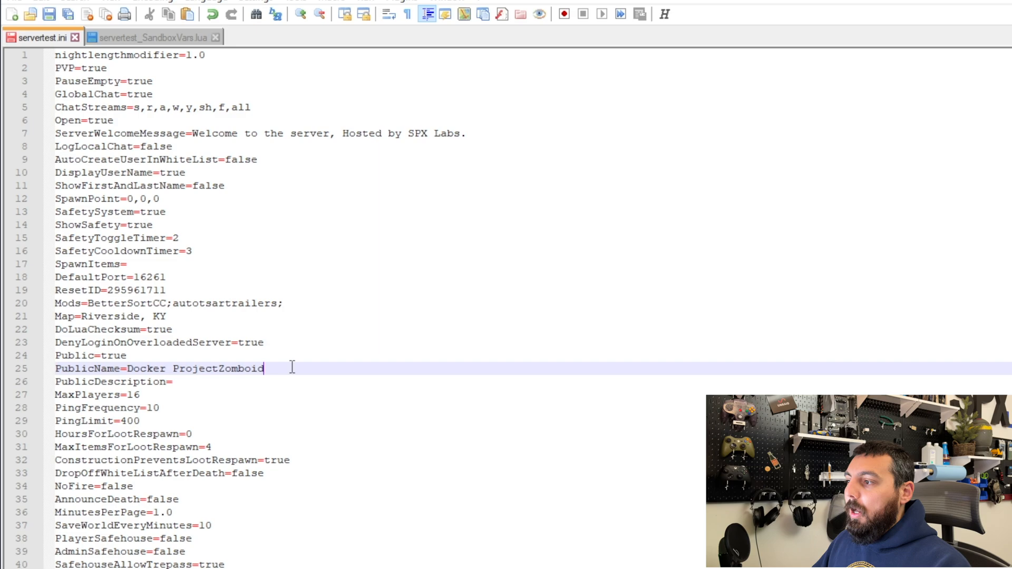
- Set PublicName to Deathklok
double_click(147, 369)
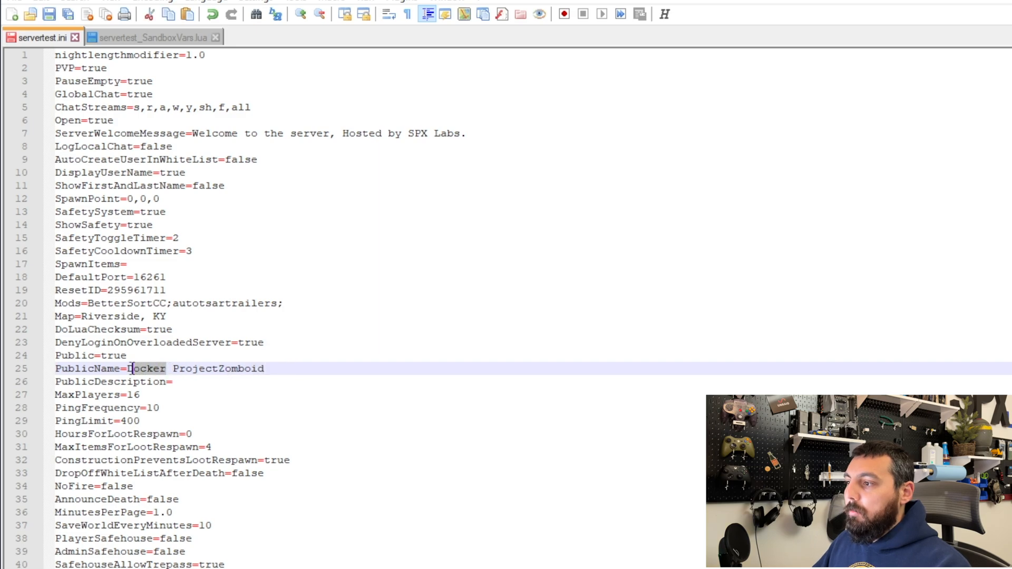
double_click(145, 369)
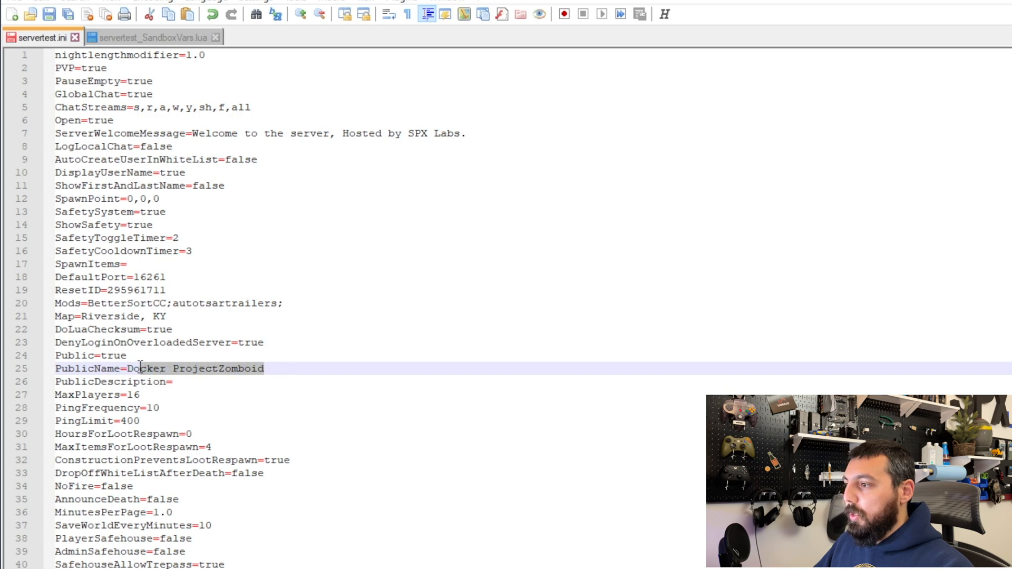
type("Deat")
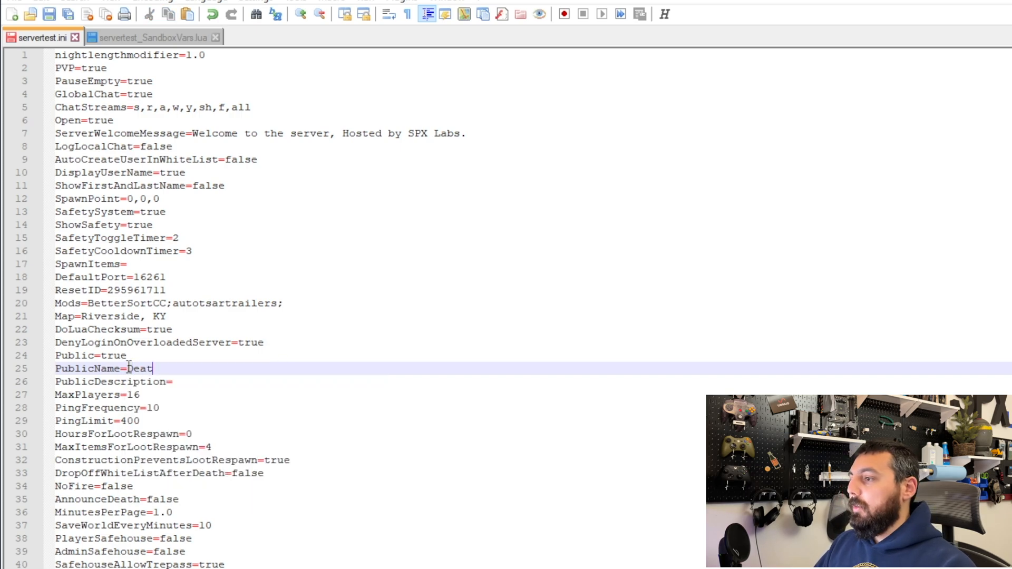
type("hklok")
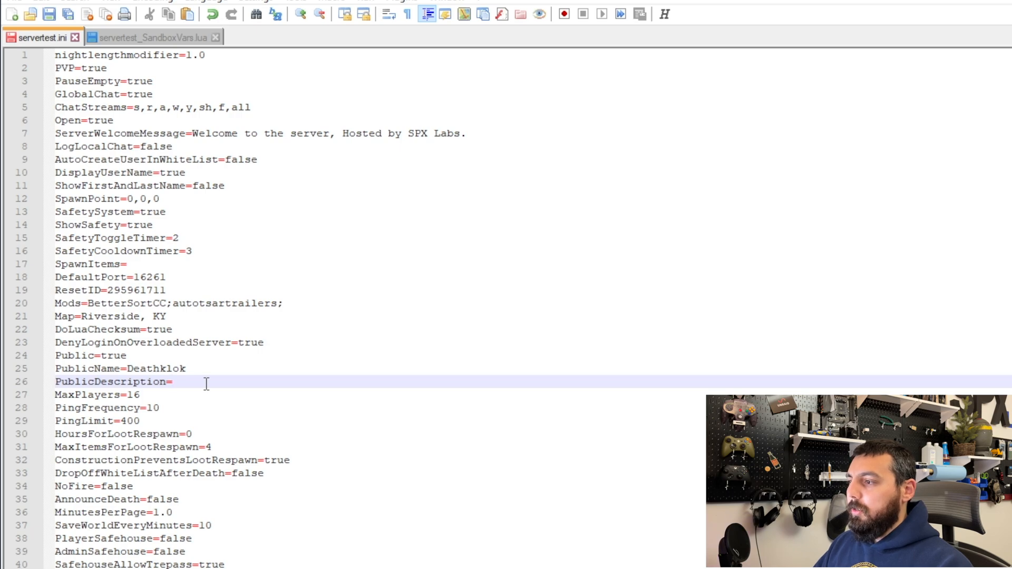
- Set PublicDescription to Hosted by SPX Labs and MaxPlayers to 8
type("Hosted")
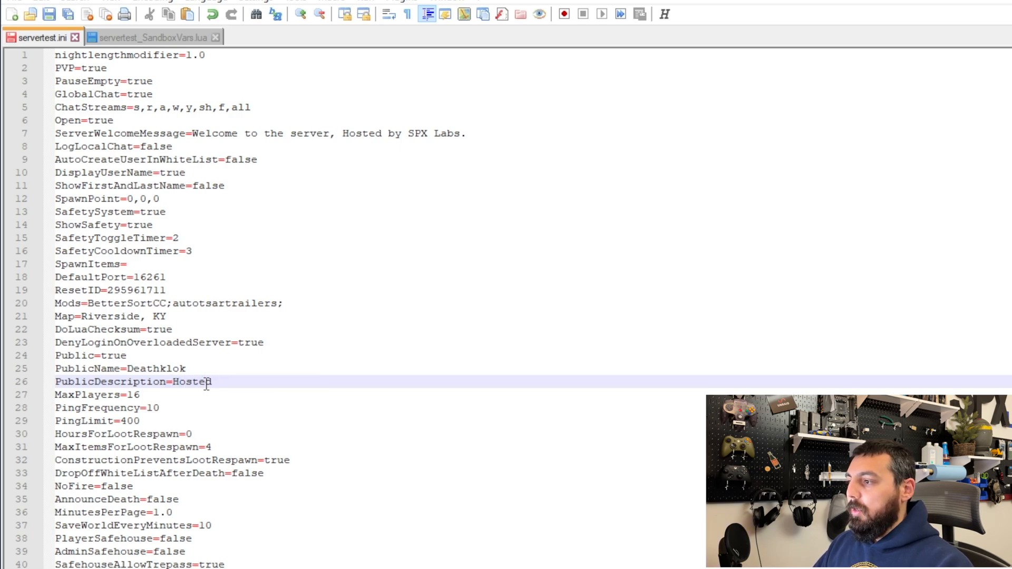
type("by SPX Labs")
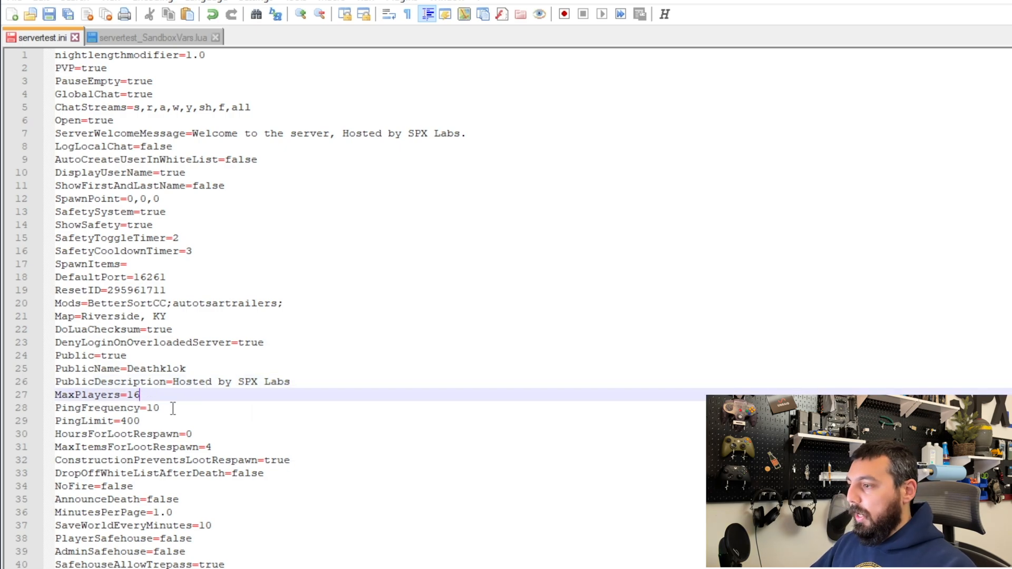
key("Backspace")
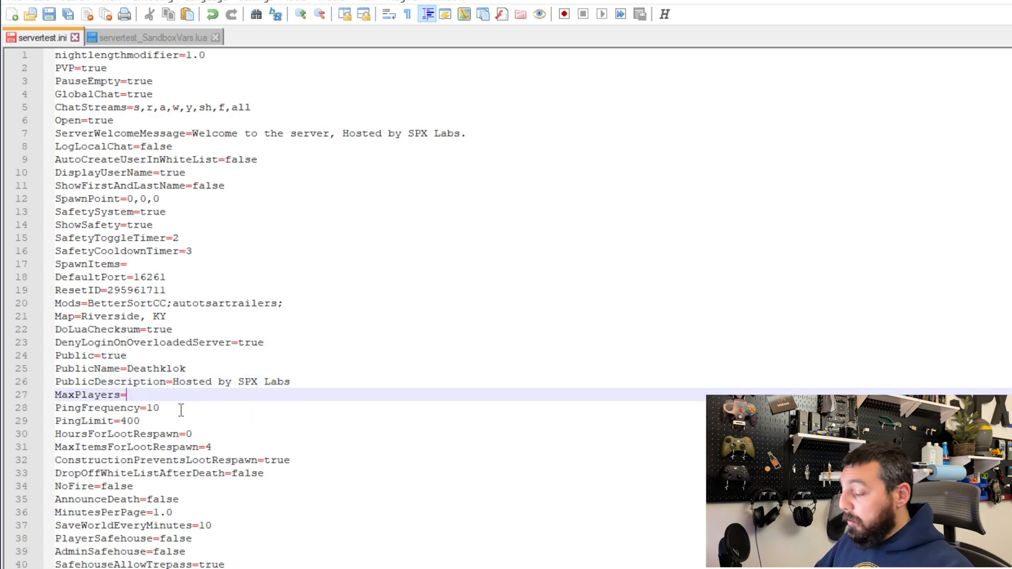
type("8")
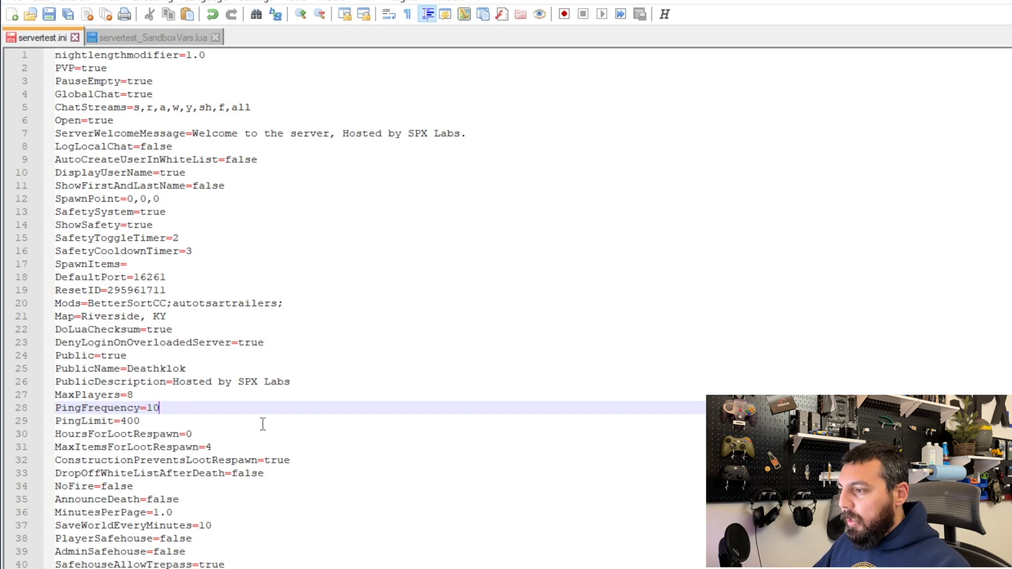
scroll("down", 3)
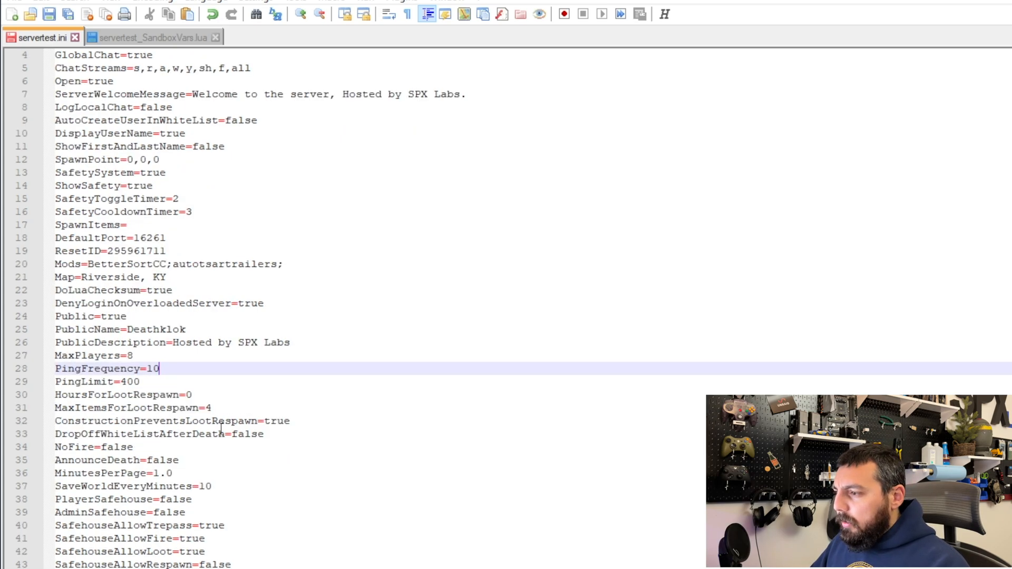
scroll("down", 3)
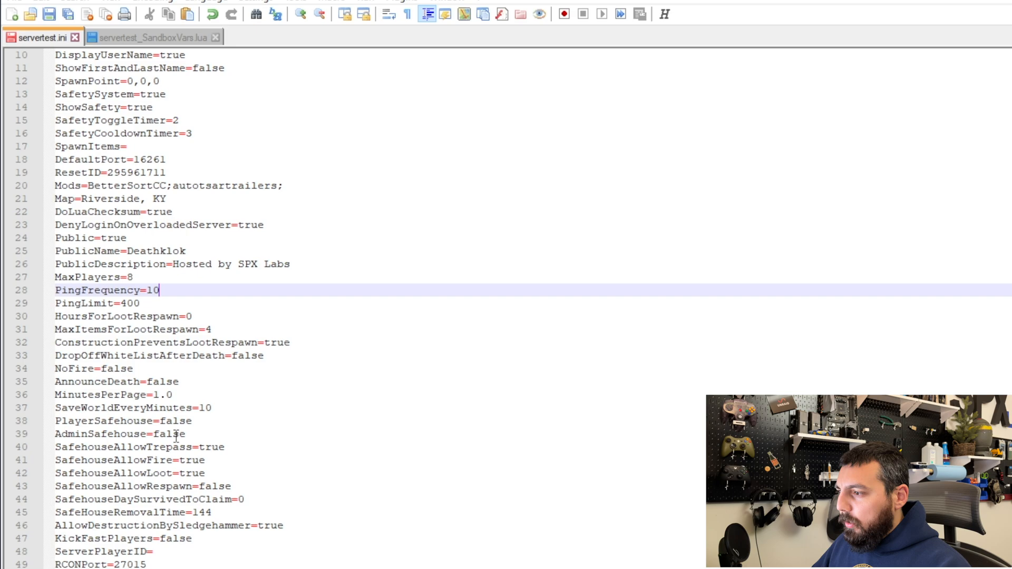
scroll("down", 3)
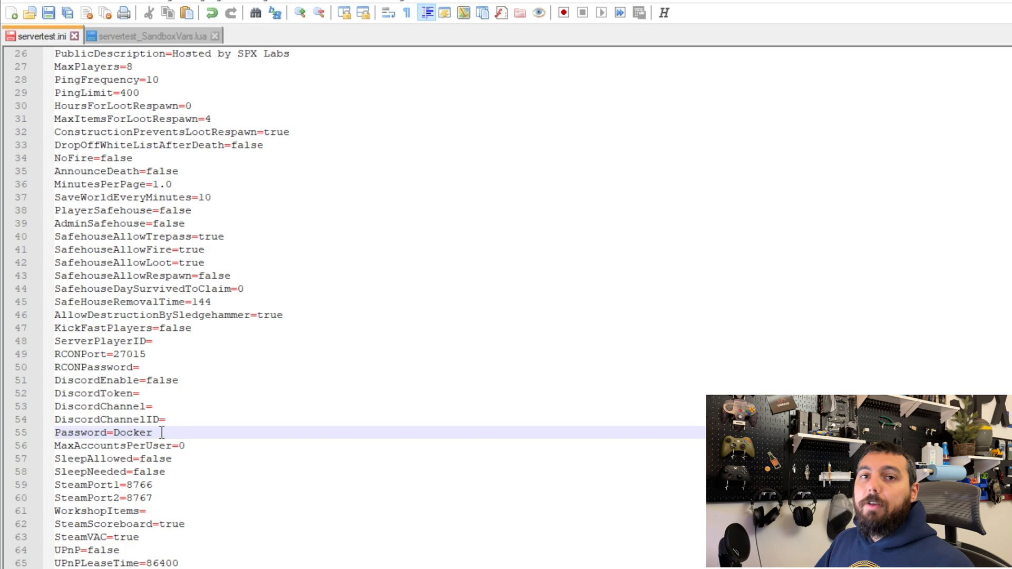
key("Backspace")
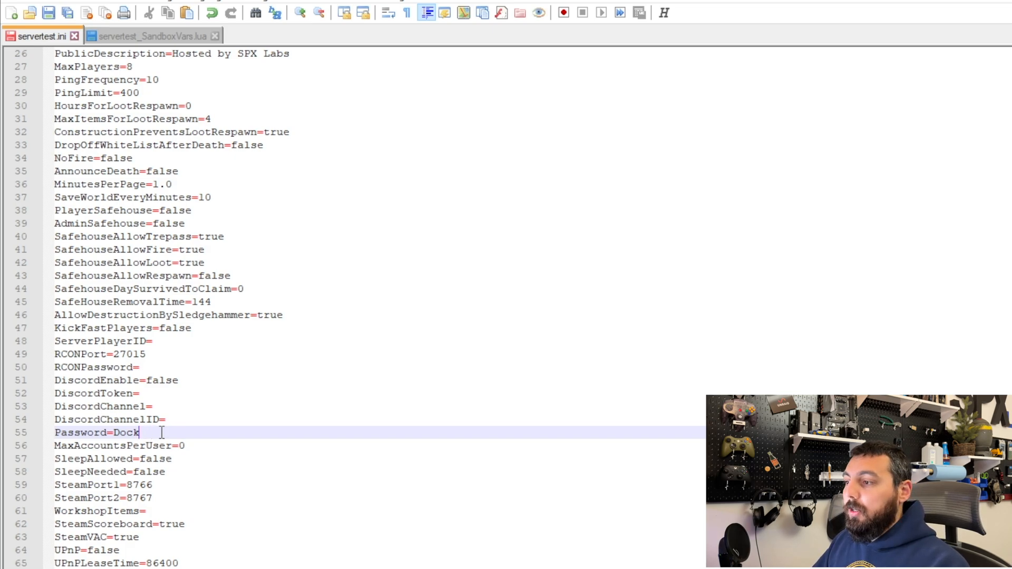
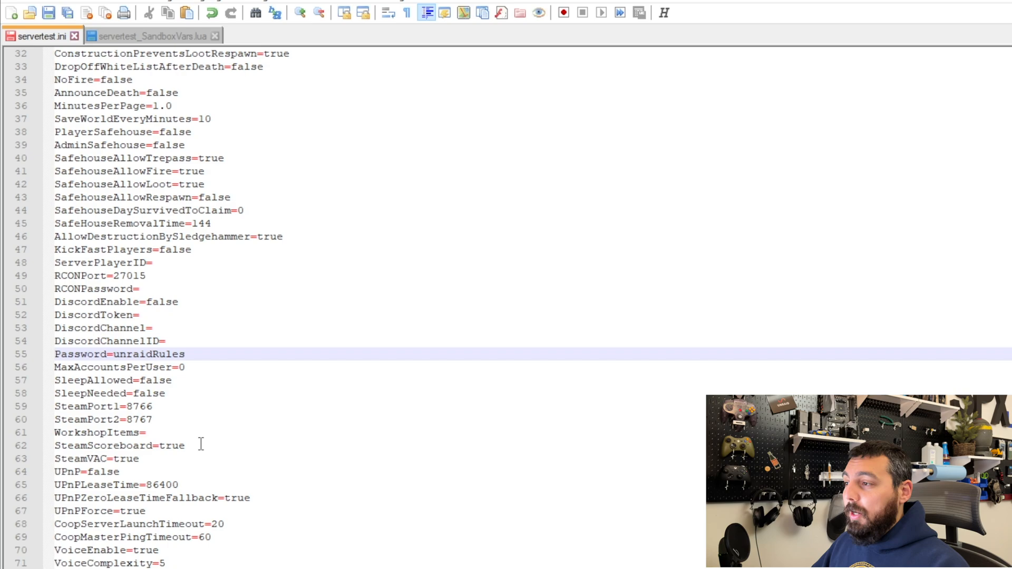
scroll("down", 3)
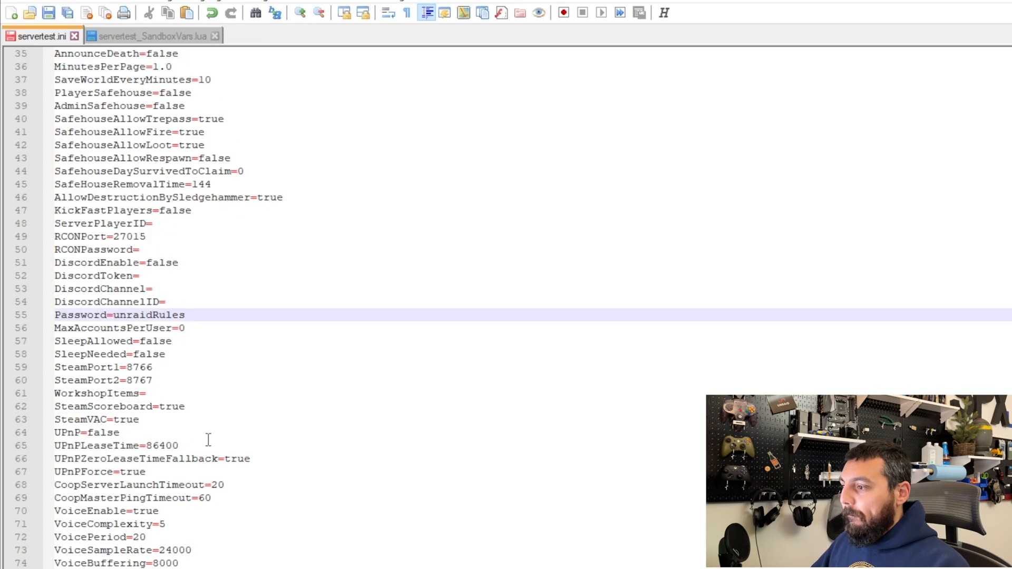
scroll("down", 3)
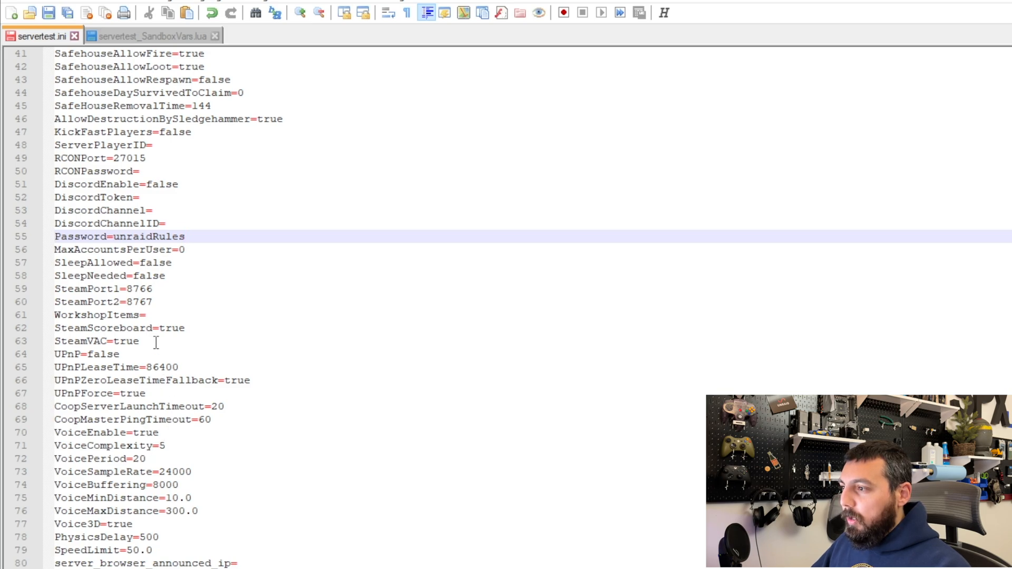
left_click(145, 315)
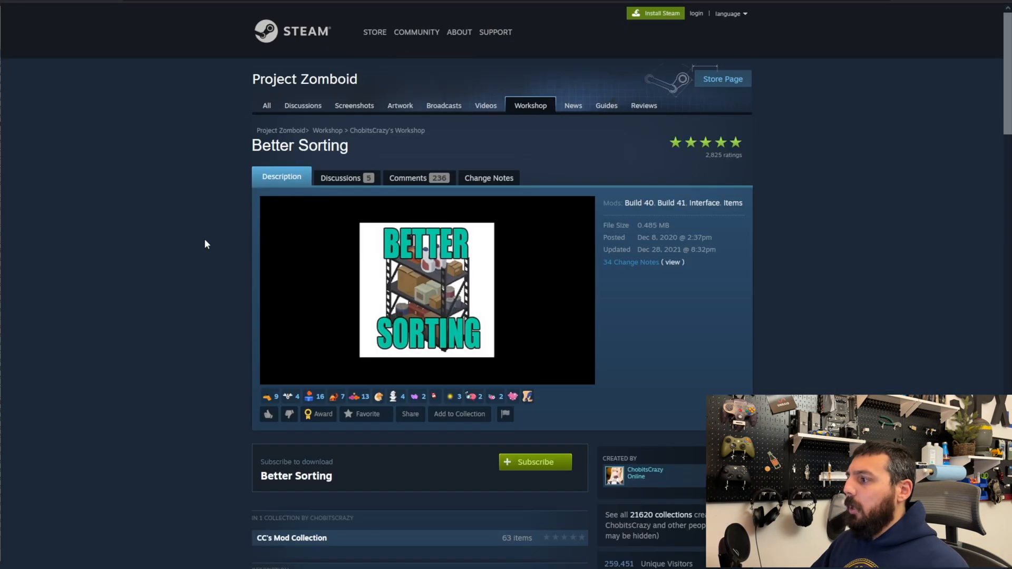
scroll("down", 3)
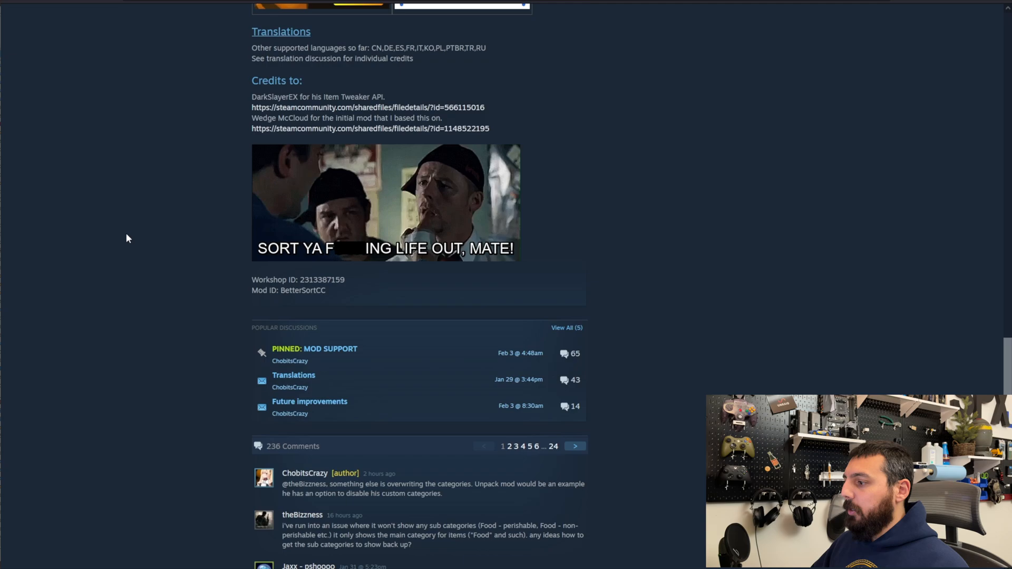
scroll("down", 3)
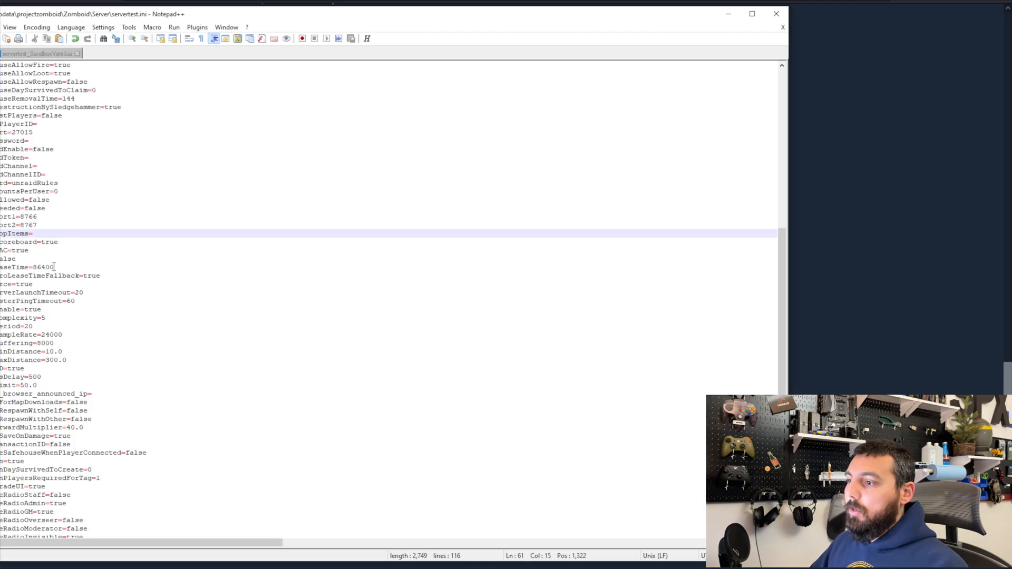
type("2313387159;")
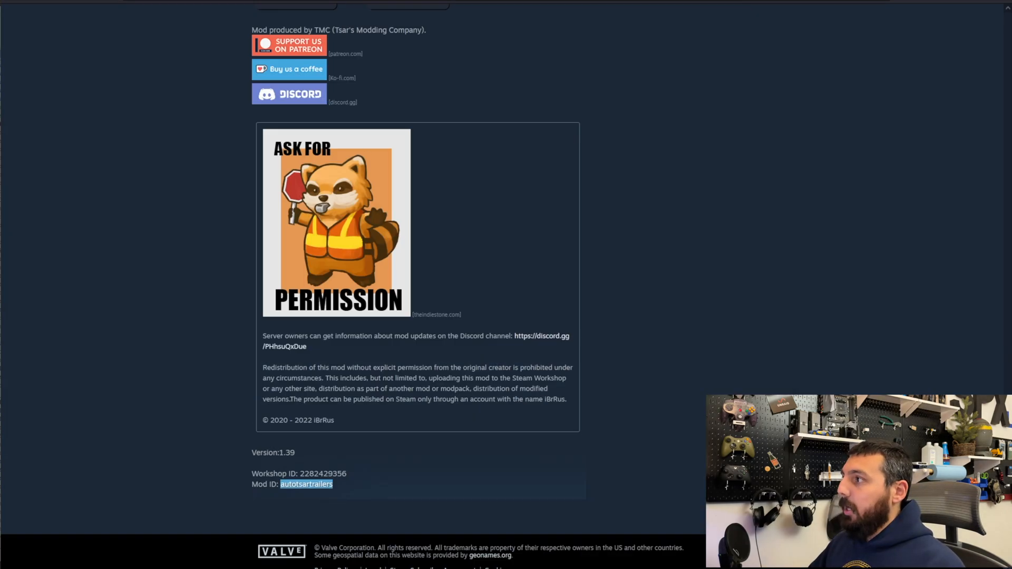
double_click(322, 474)
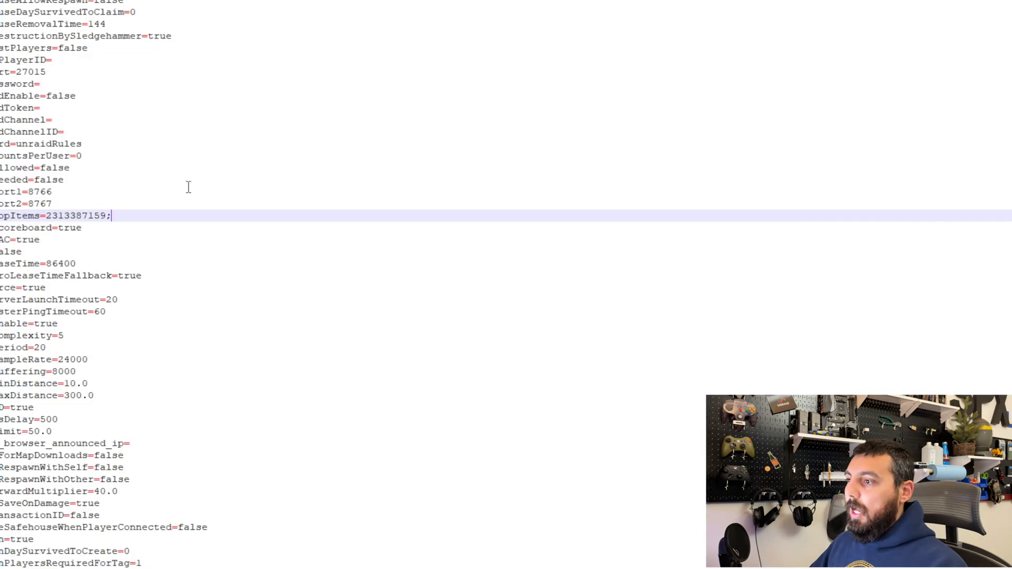
type("2282429356;")
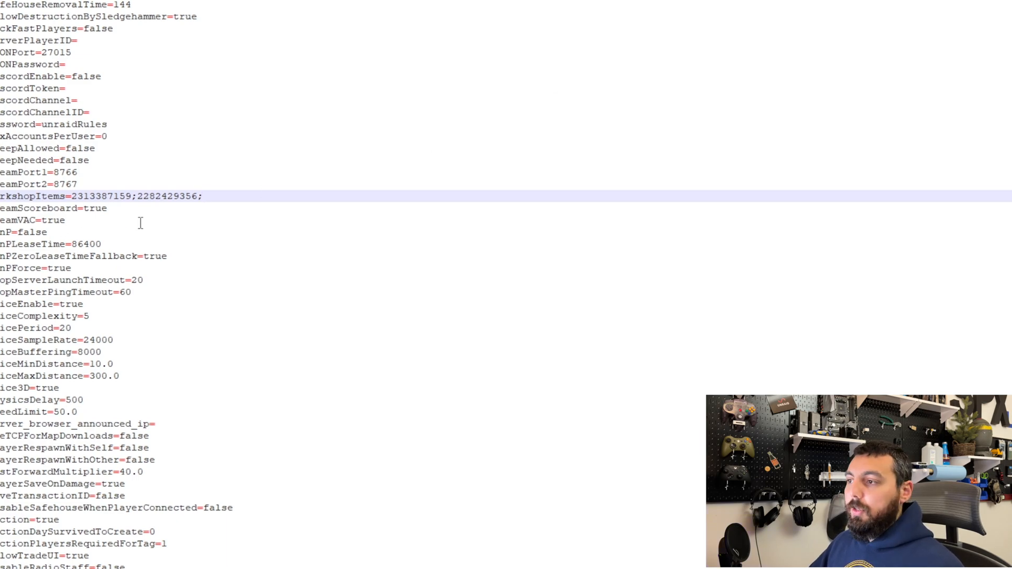
scroll("down", 3)
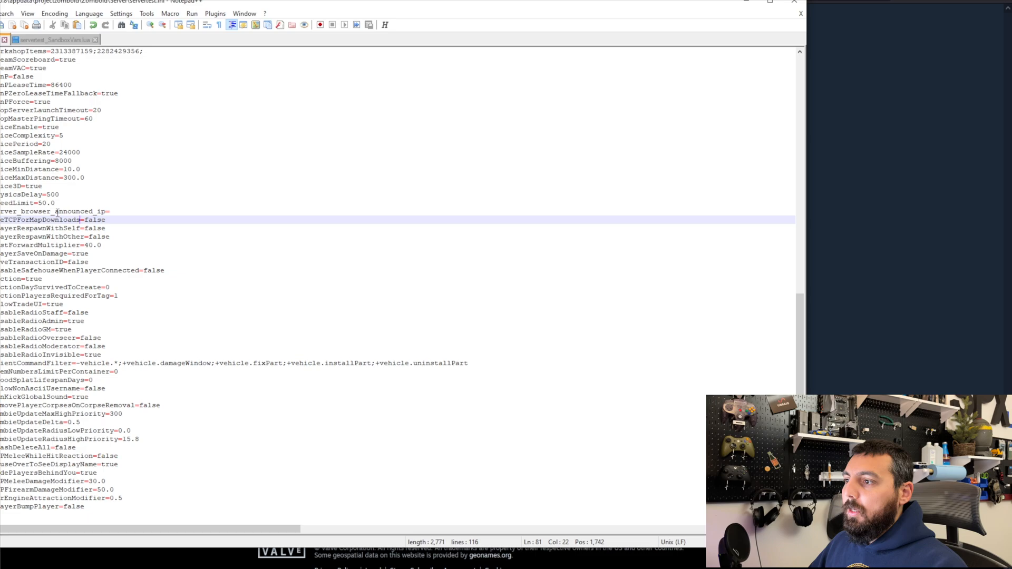
left_click(111, 211)
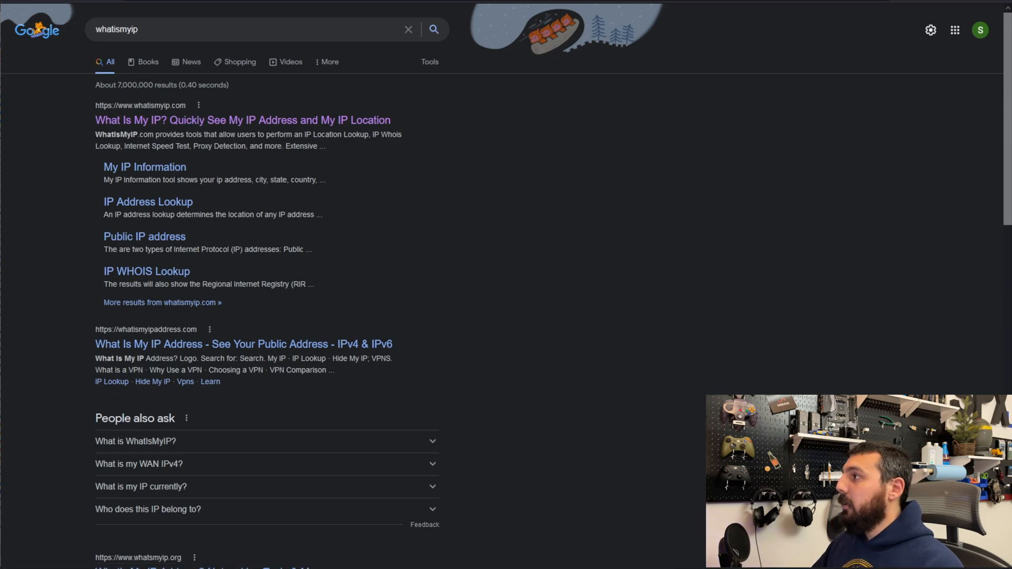
- Copy the public IPv4 address from WhatIsMyIP.com for server_browser_announced_ip
left_click(242, 120)
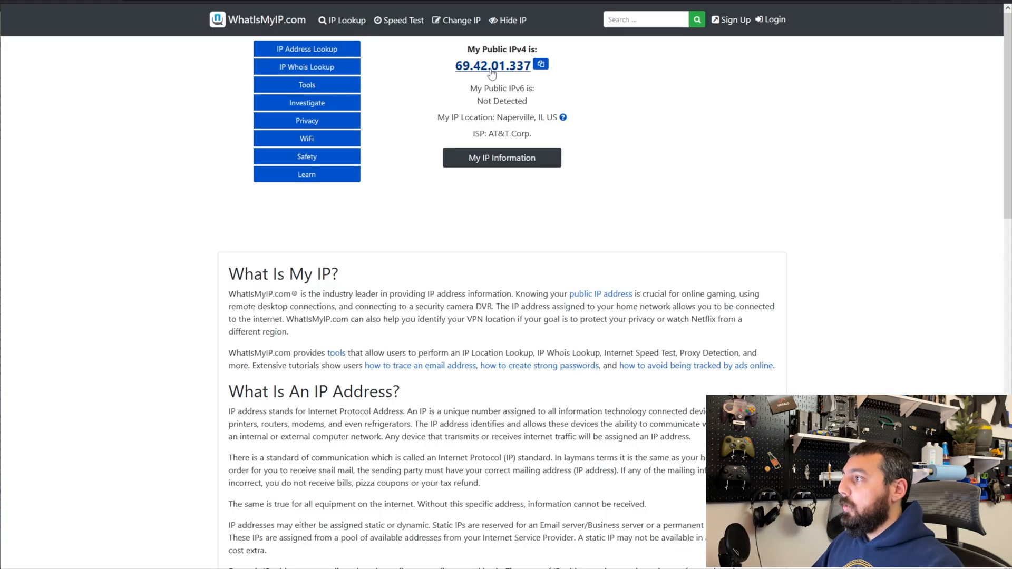
mouse_move(466, 82)
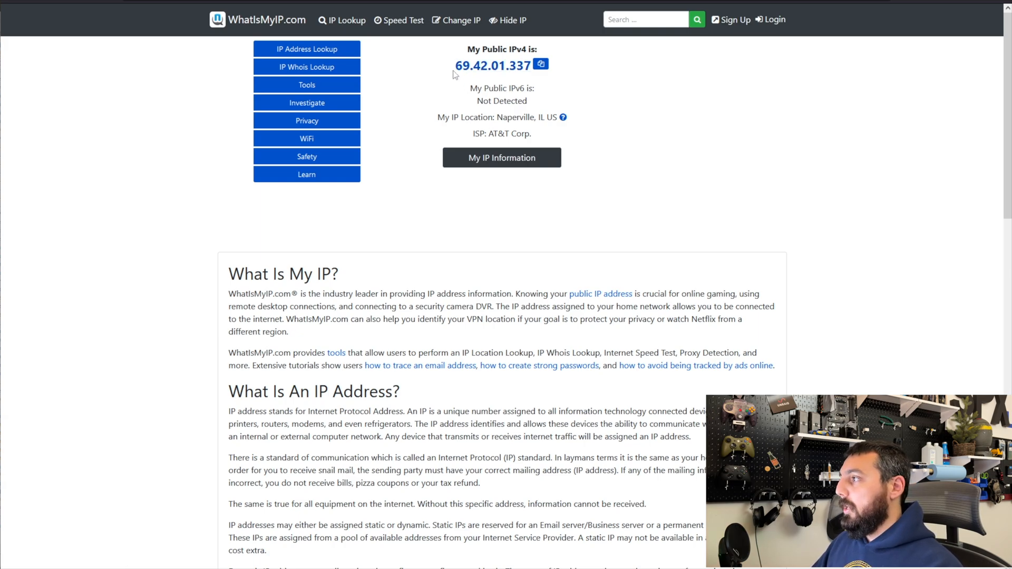
double_click(492, 65)
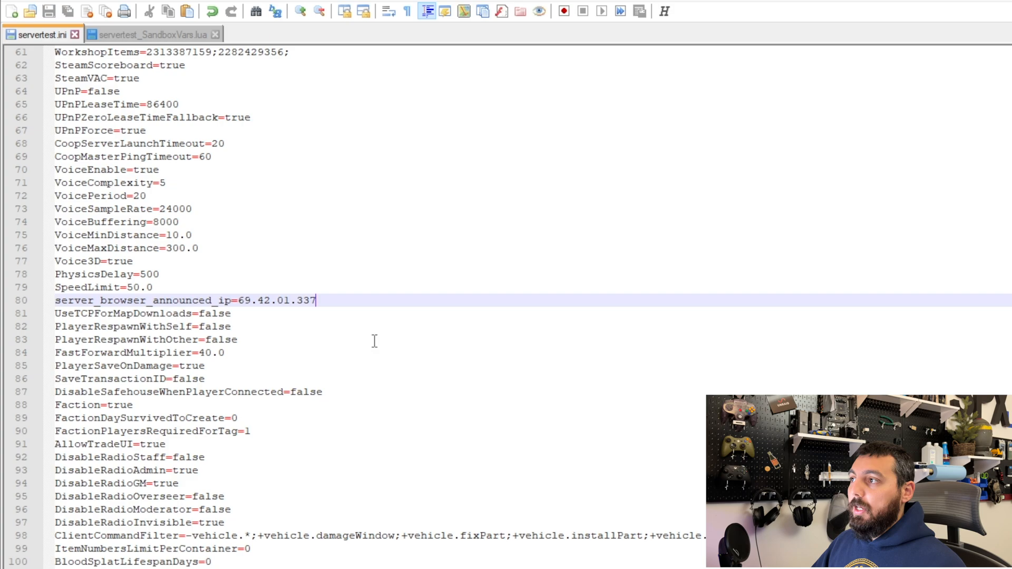
mouse_move(260, 157)
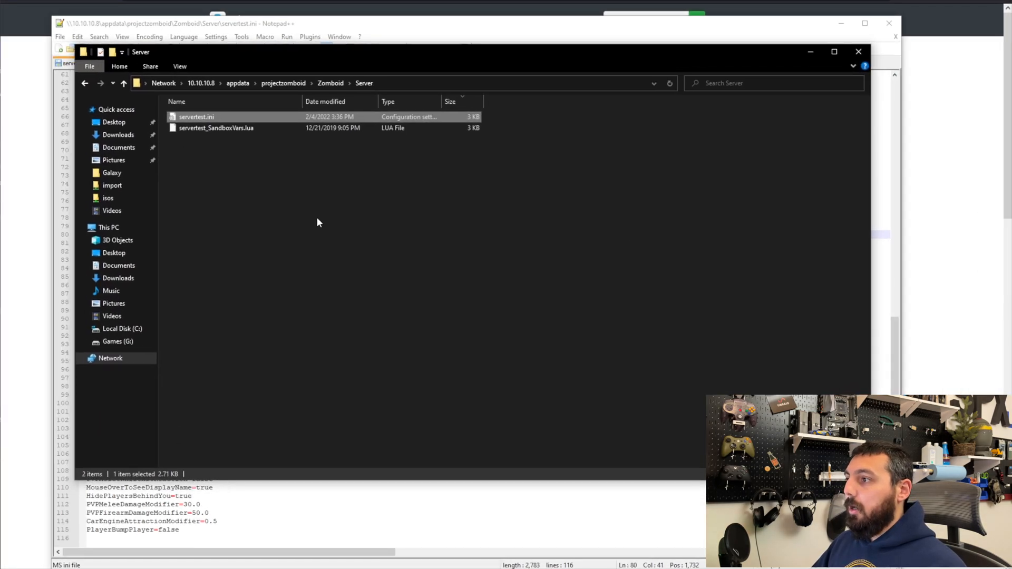
- Edit servertest_SandboxVars.lua from the Server folder with Notepad++
left_click(216, 128)
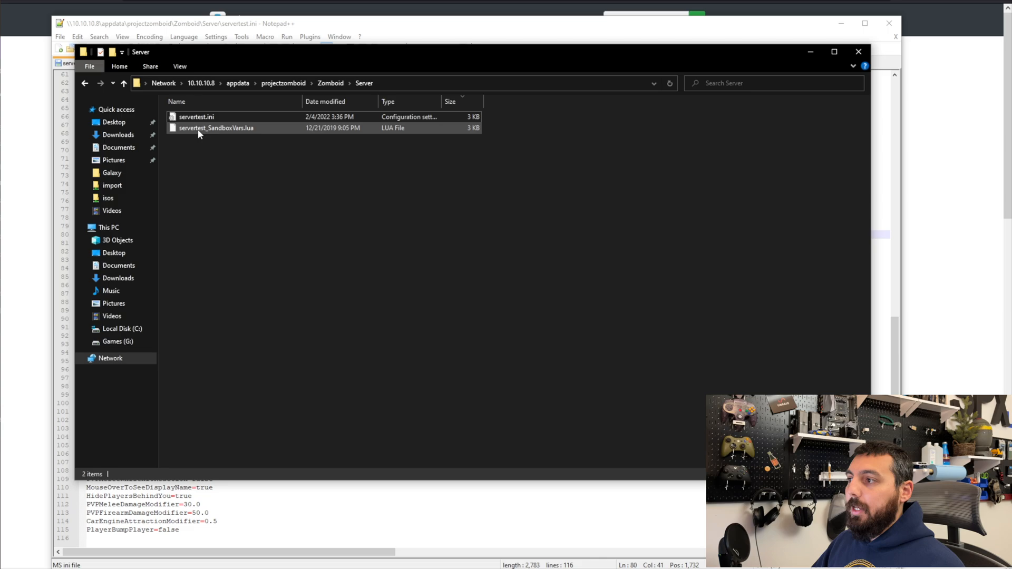
right_click(216, 127)
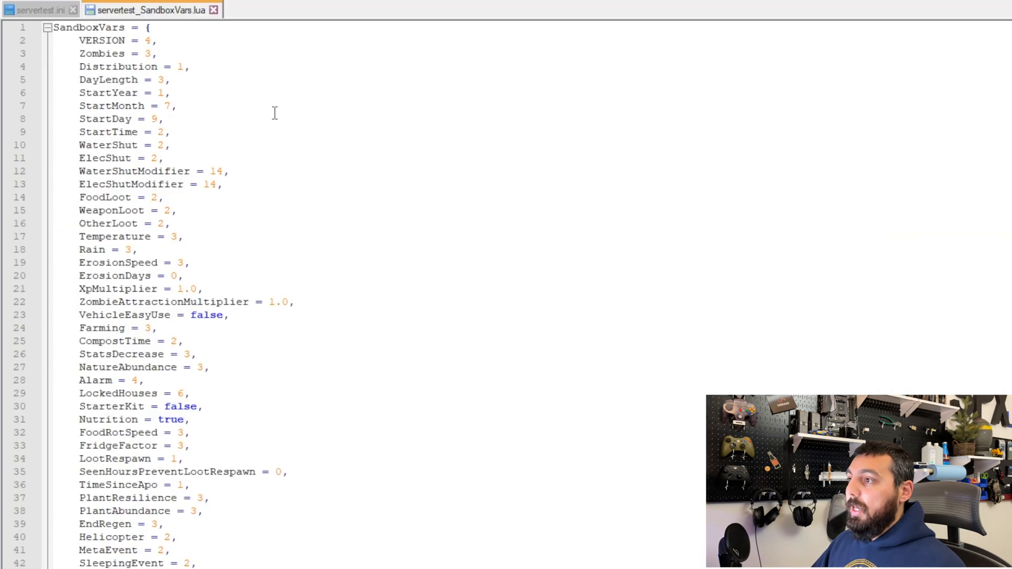
- Set Zombies to 5 along with Distribution 3, FoodLoot 5 and WeaponLoot 1
scroll("down", 3)
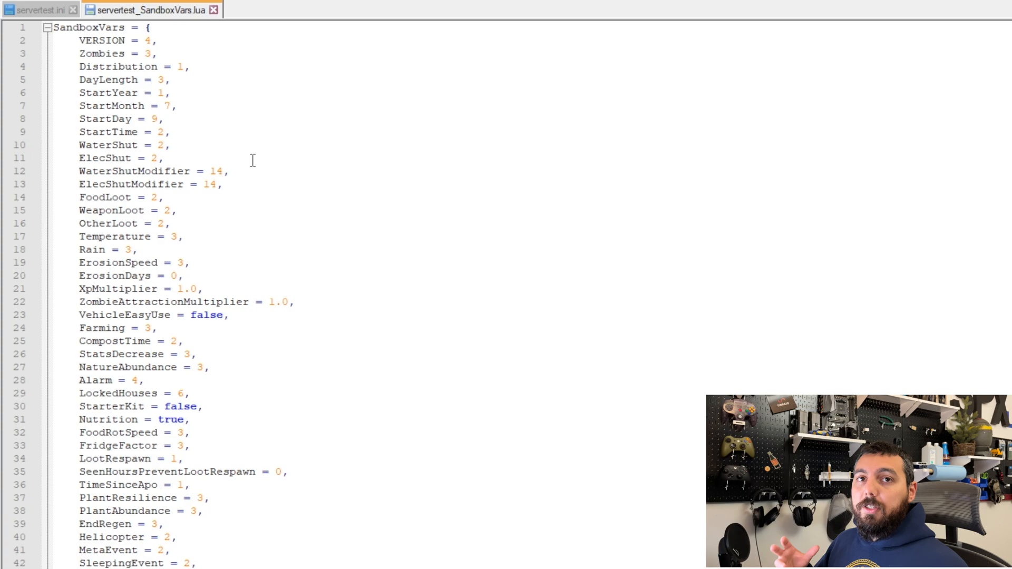
mouse_move(202, 90)
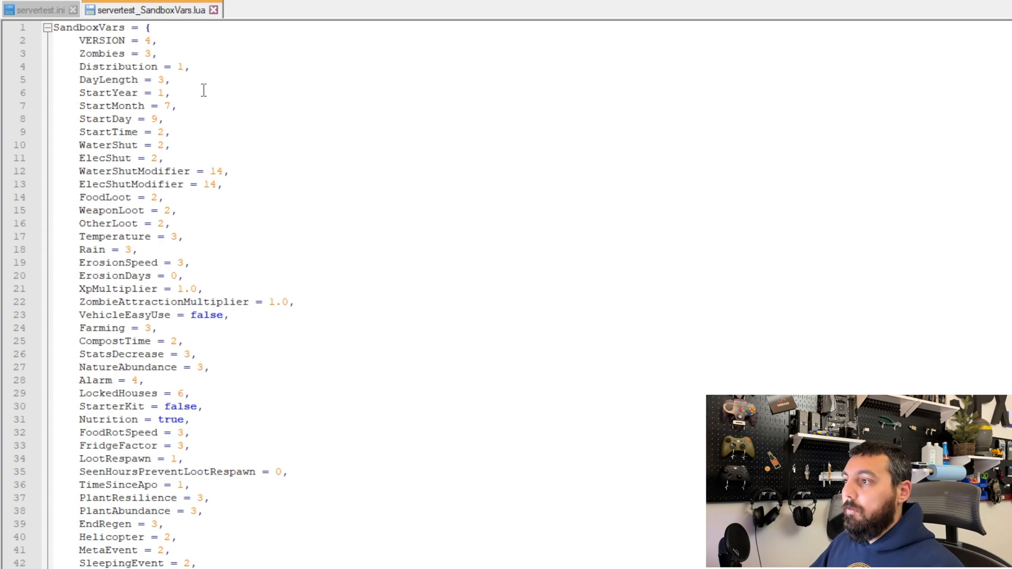
left_click(142, 54)
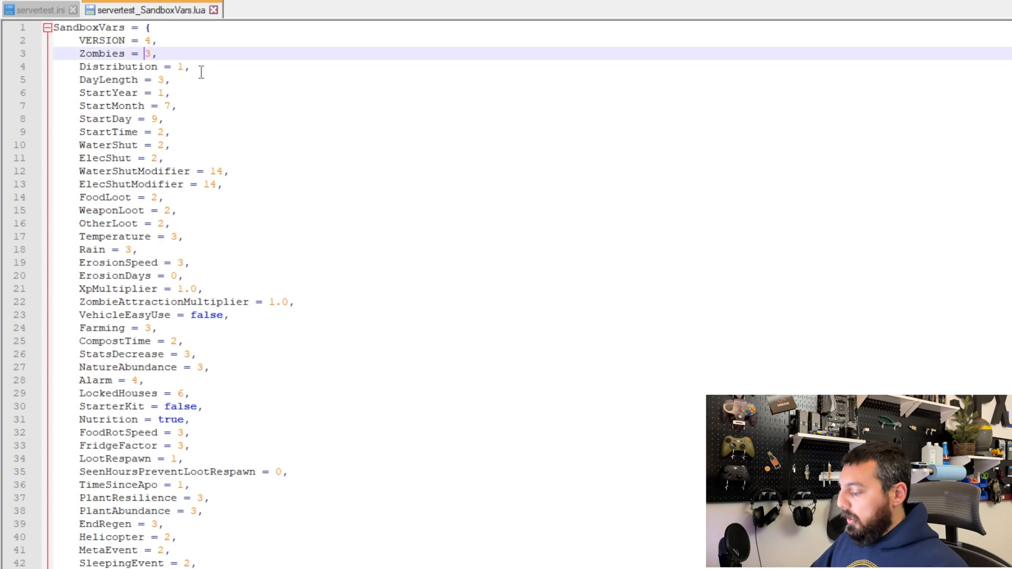
type("1")
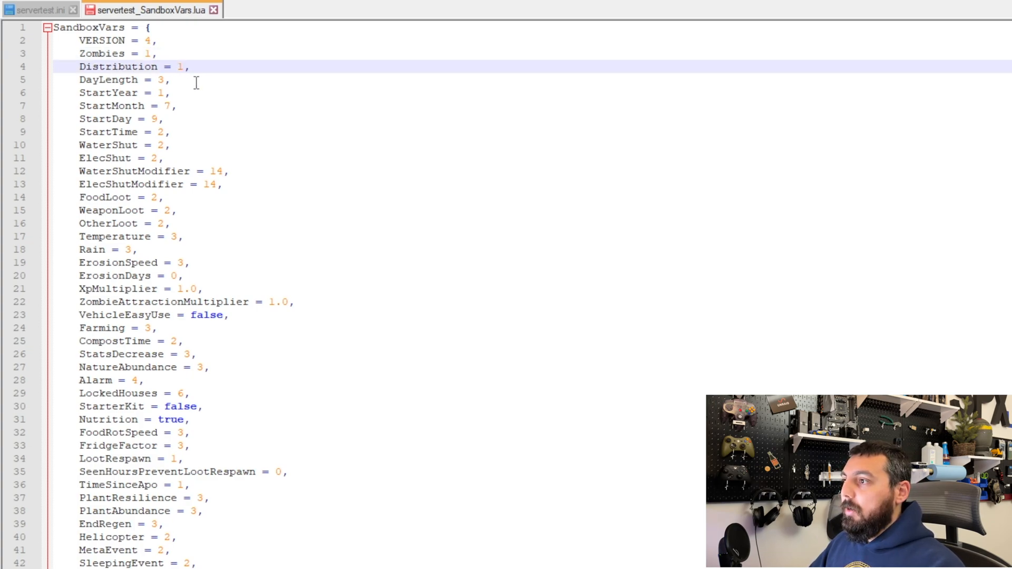
left_click(153, 53)
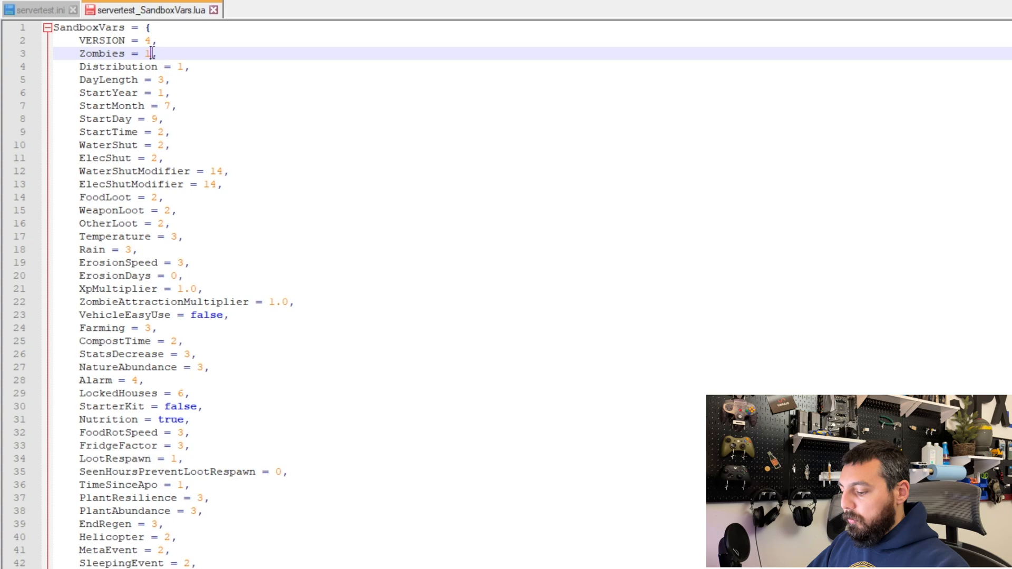
type("5")
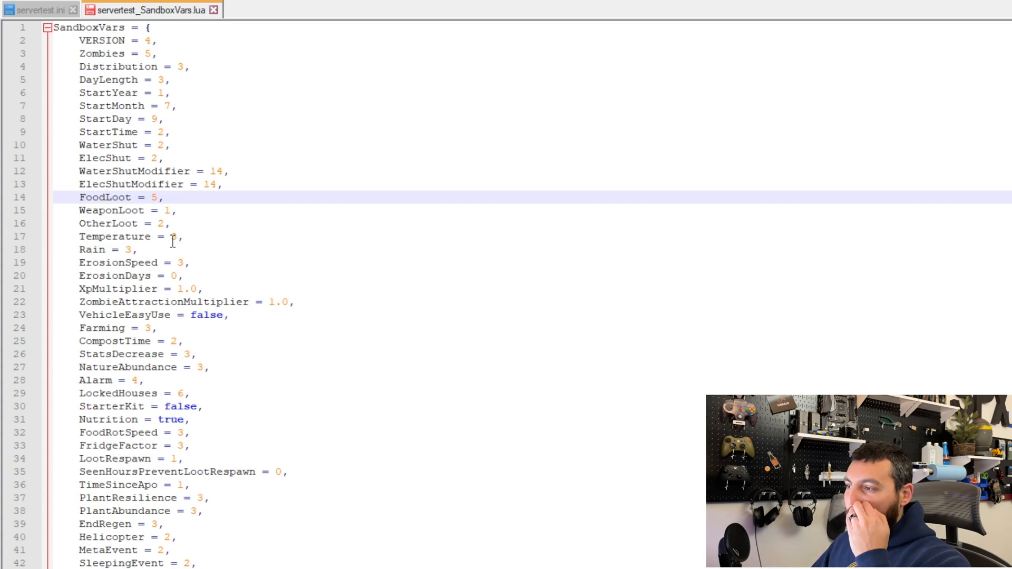
scroll("down", 3)
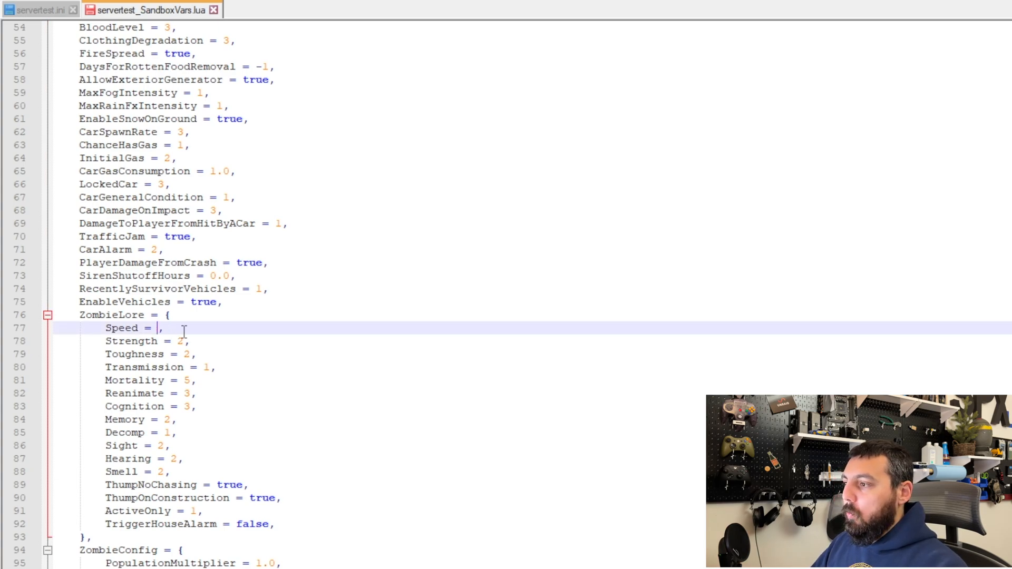
- Set ZombieLore Speed to 3 and move on to the Strength value
type("3")
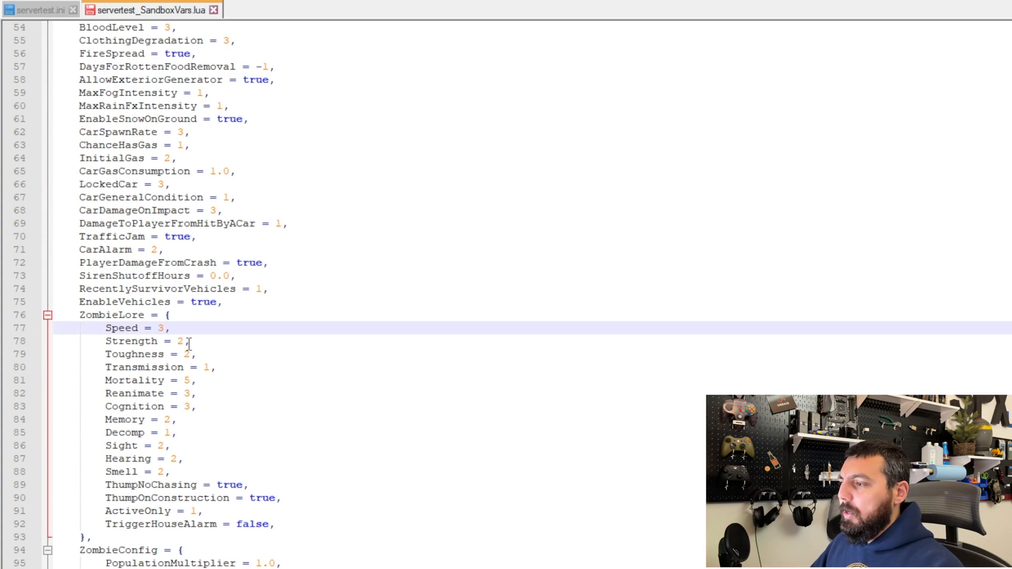
left_click(182, 341)
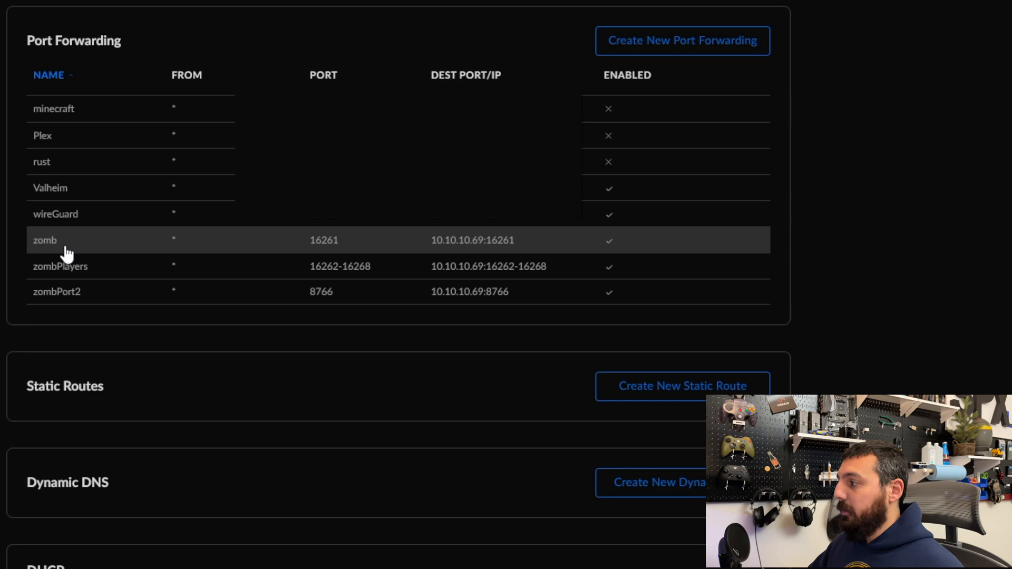
mouse_move(352, 251)
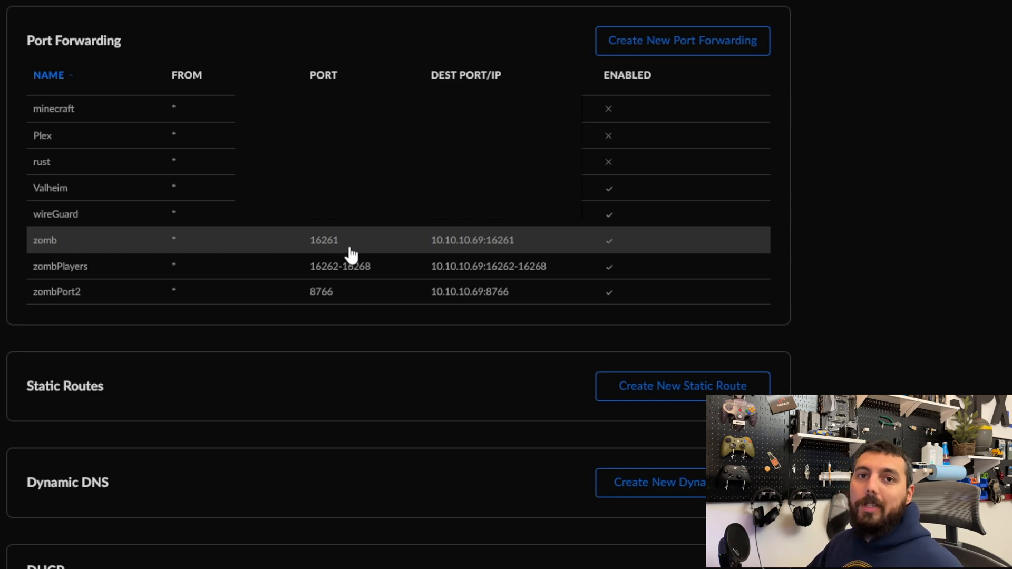
mouse_move(401, 273)
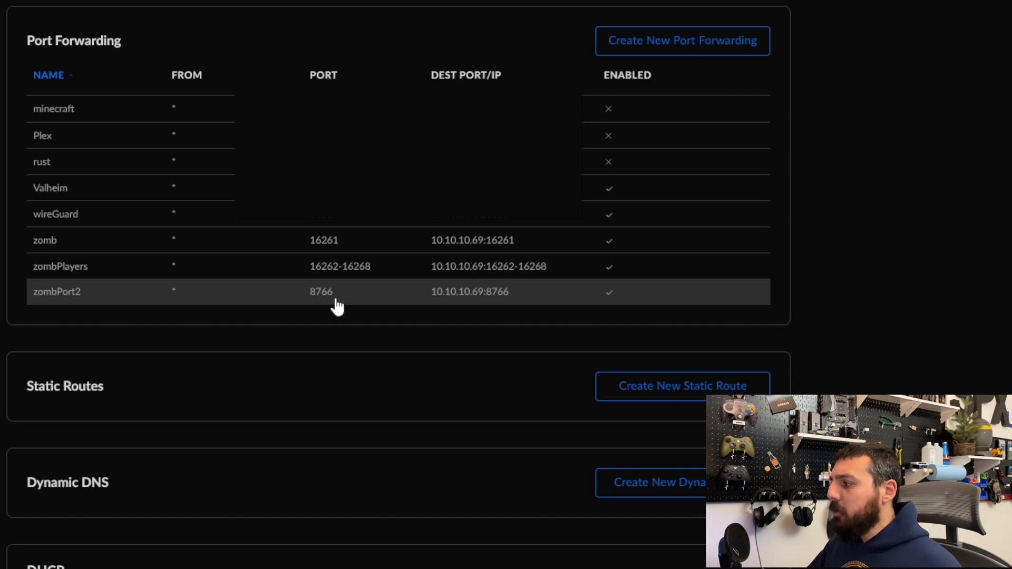
mouse_move(339, 298)
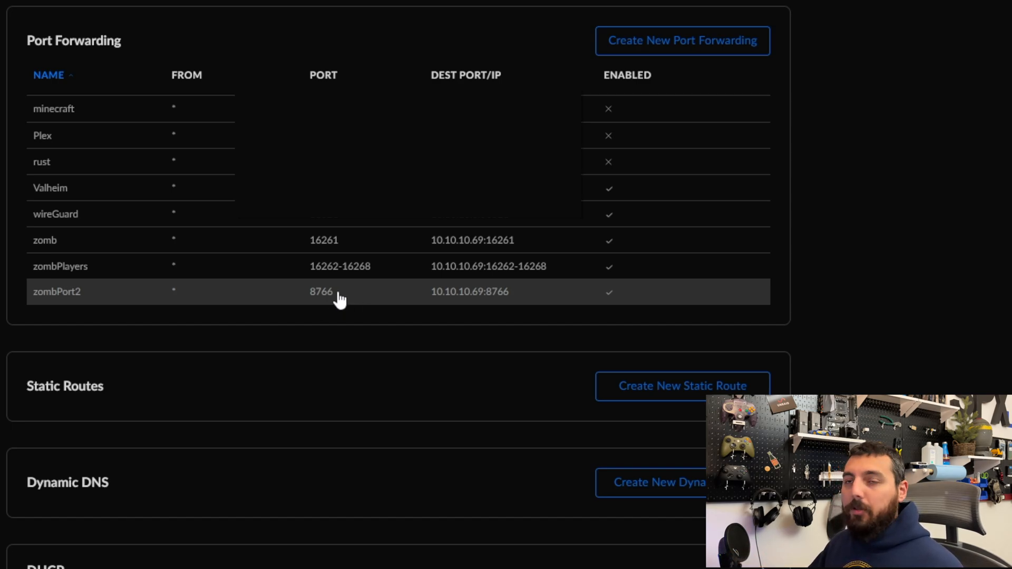
mouse_move(357, 298)
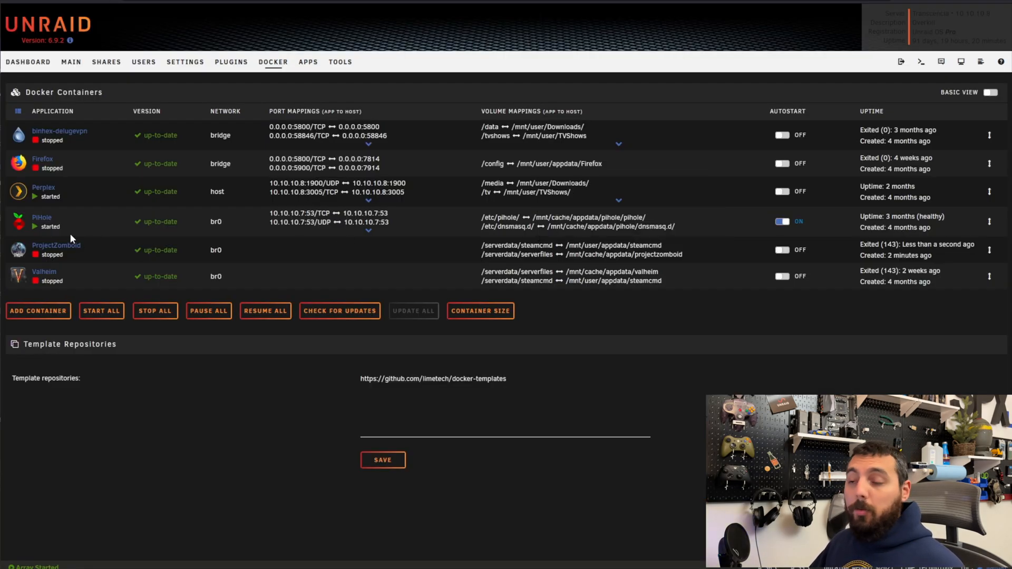
- Start the ProjectZomboid container from its action menu on the Docker tab
left_click(18, 271)
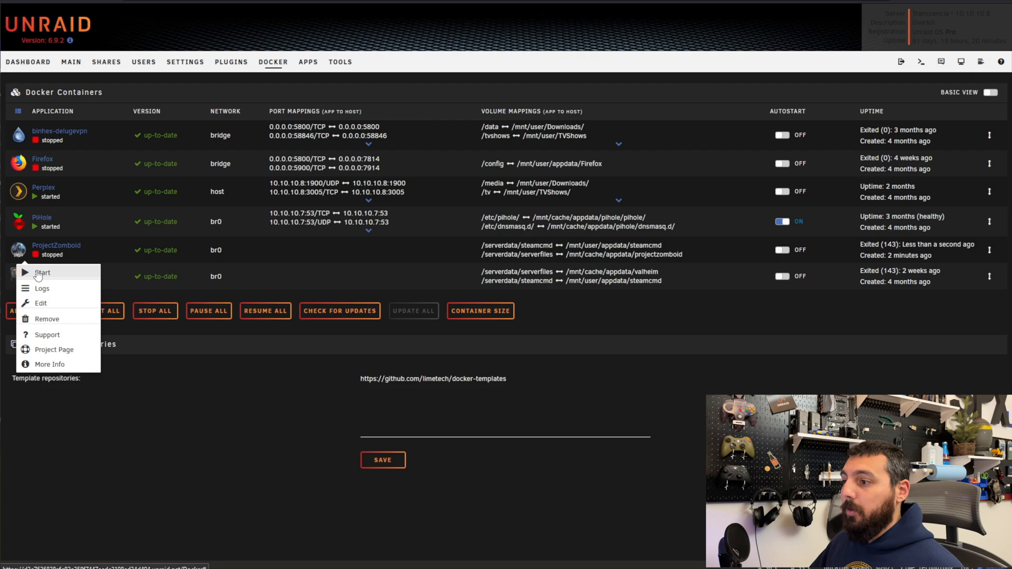
left_click(42, 272)
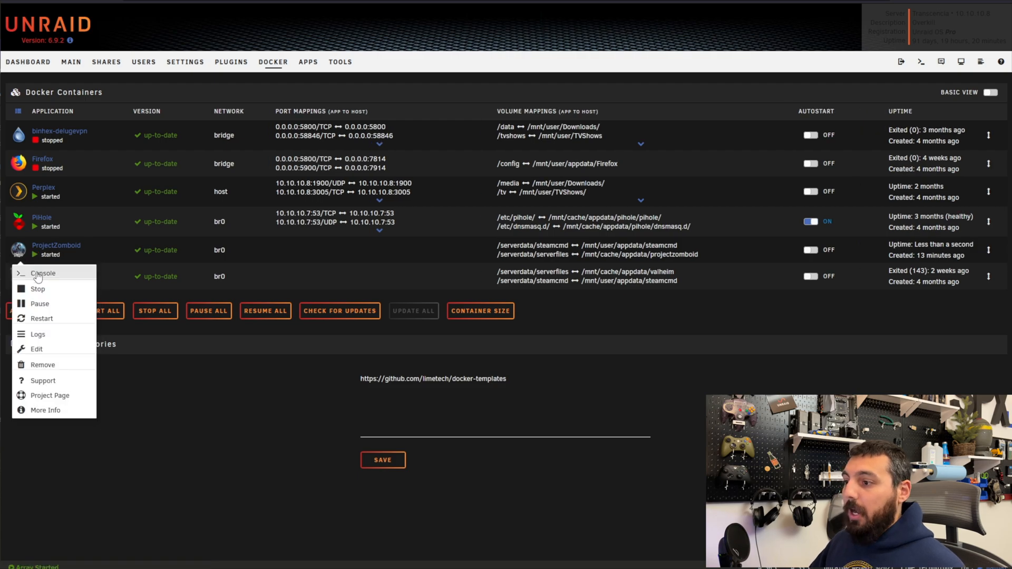
left_click(42, 273)
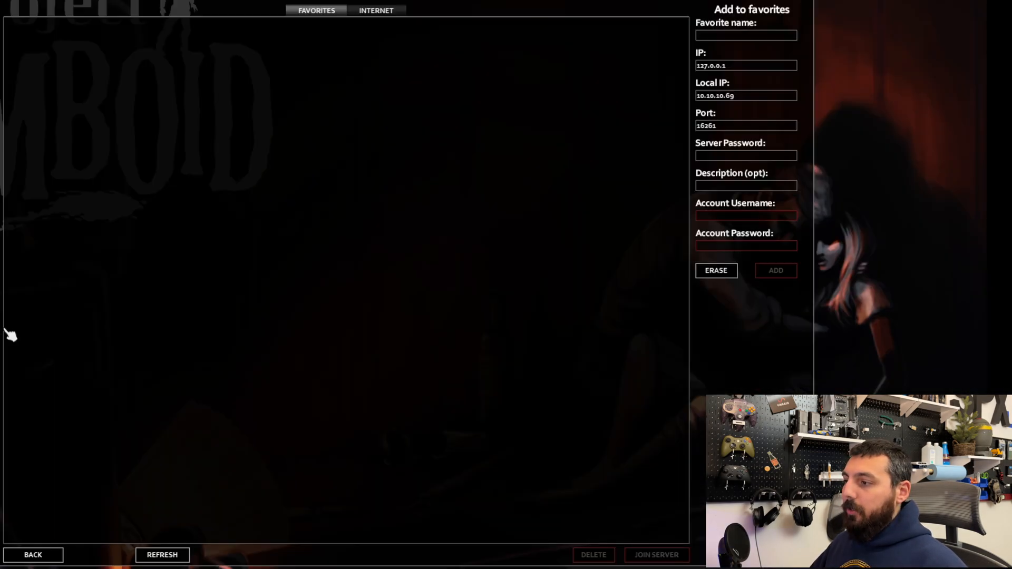
mouse_move(274, 70)
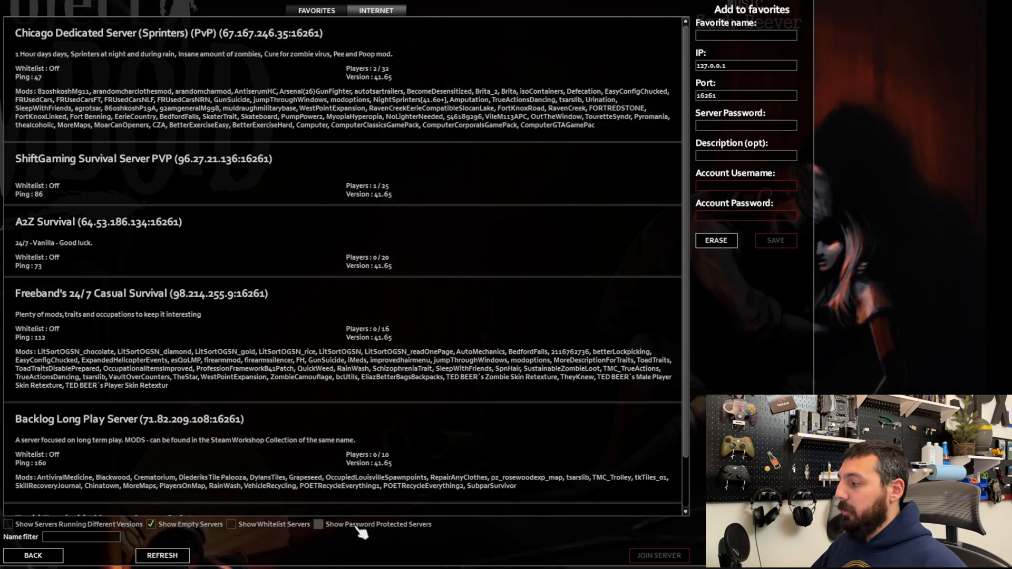
- Show password-protected servers, filter by Death, and fill the Deathklok server password and account username spx
left_click(317, 524)
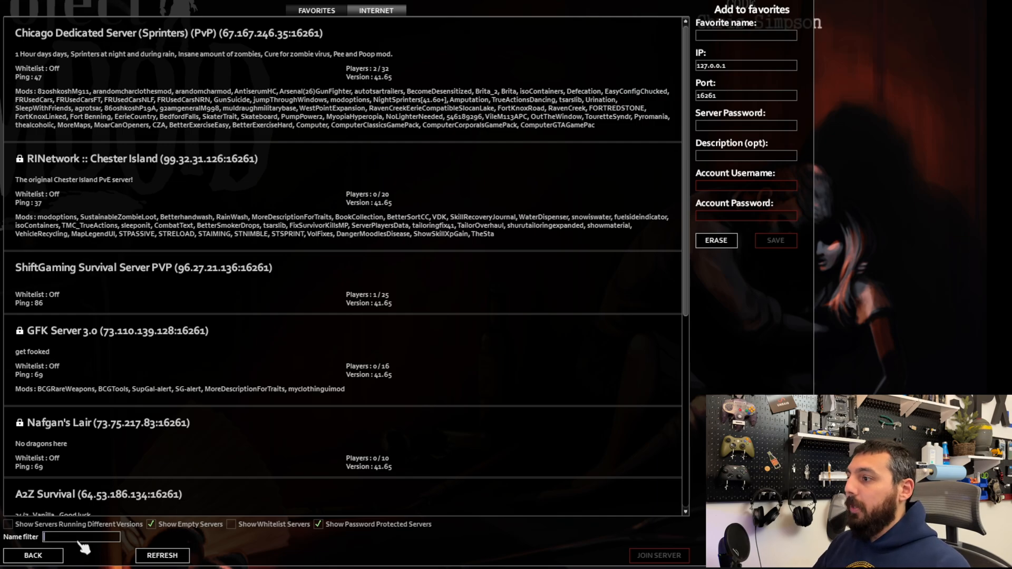
type("Deathk")
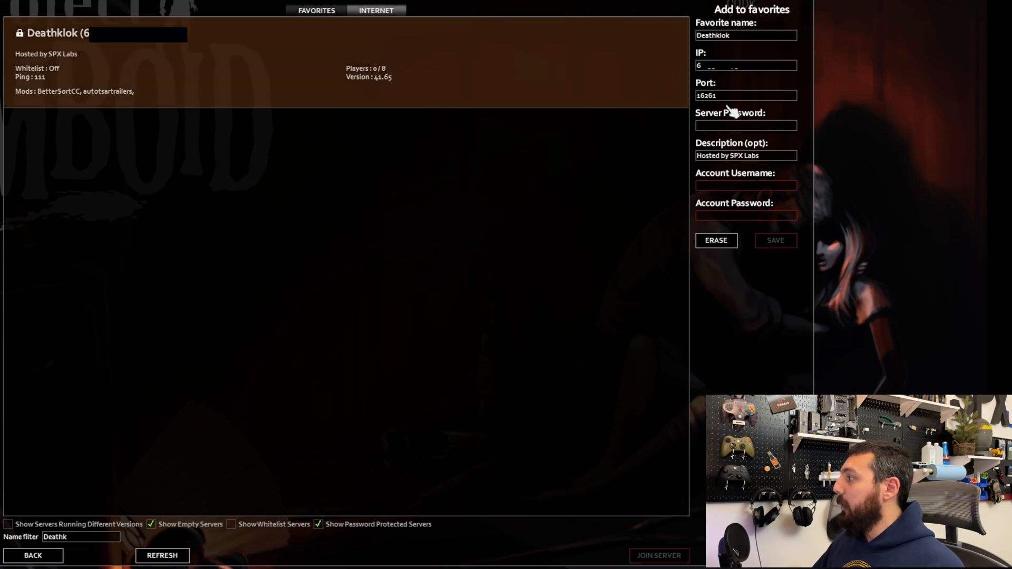
mouse_move(746, 125)
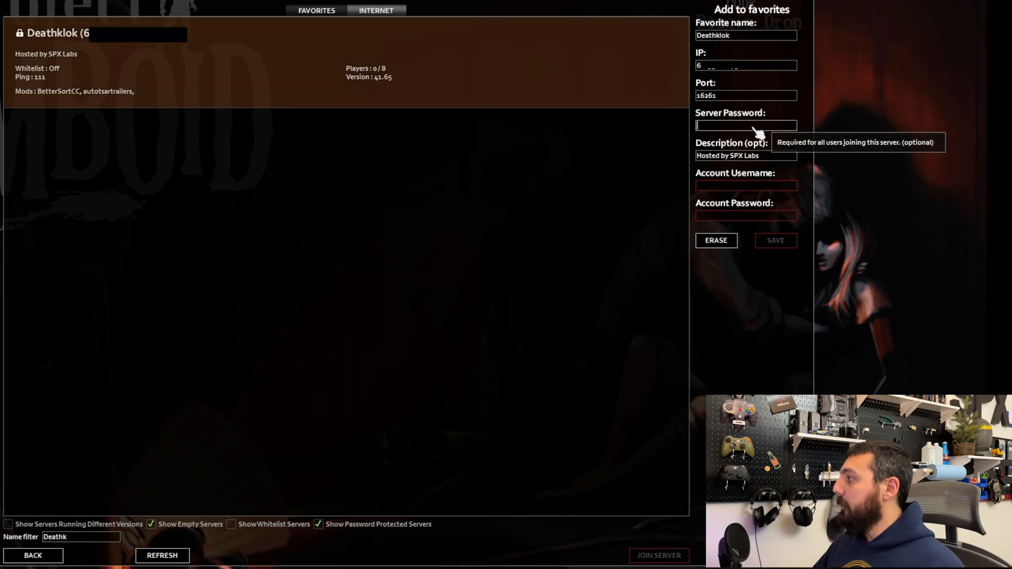
type("***")
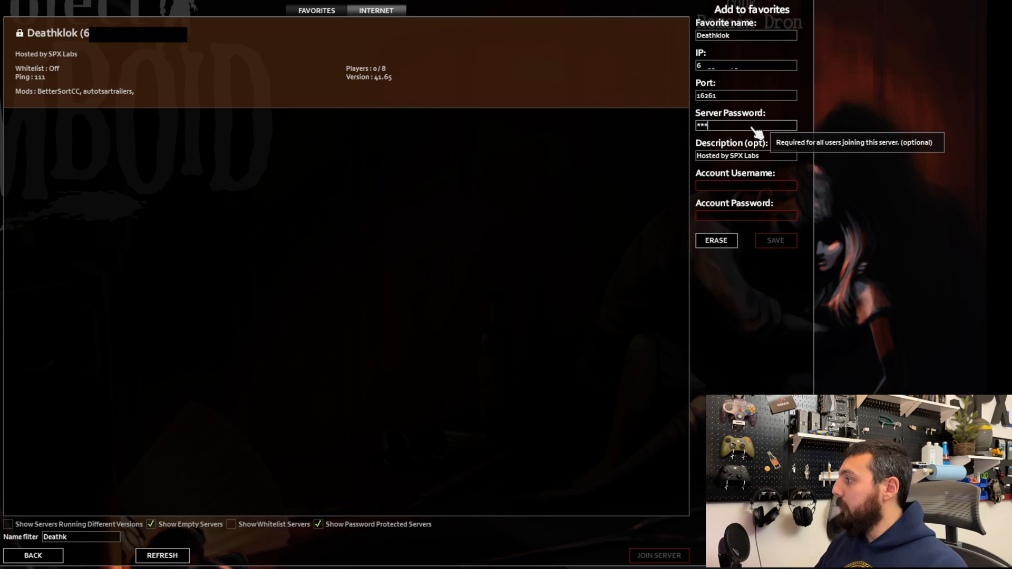
type("***")
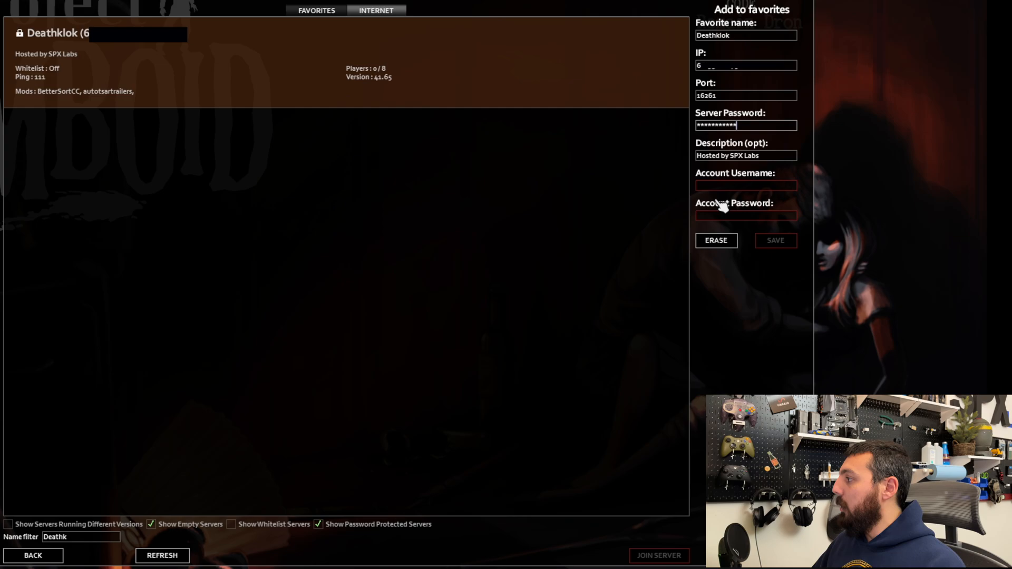
type("spxlabs")
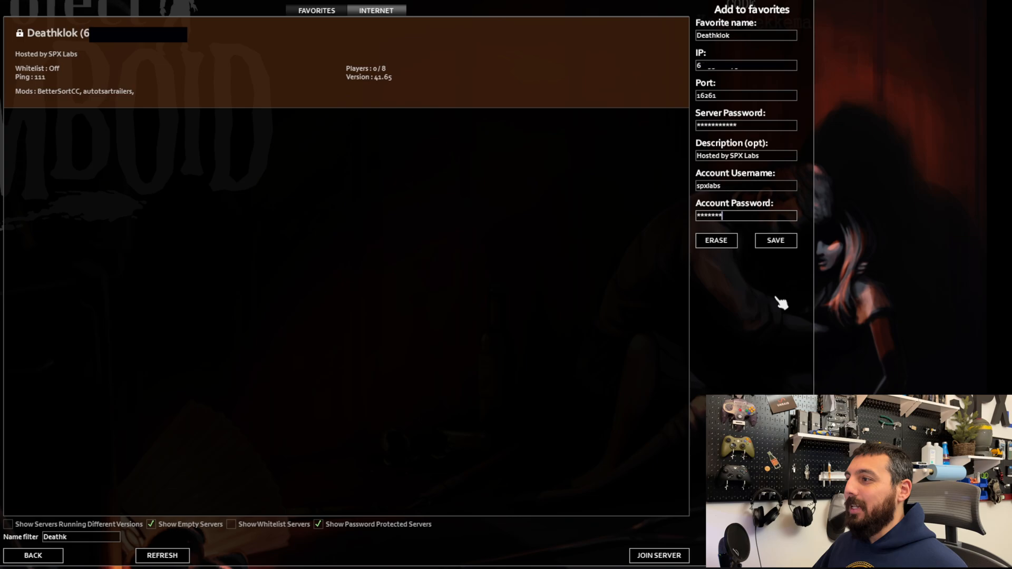
mouse_move(479, 155)
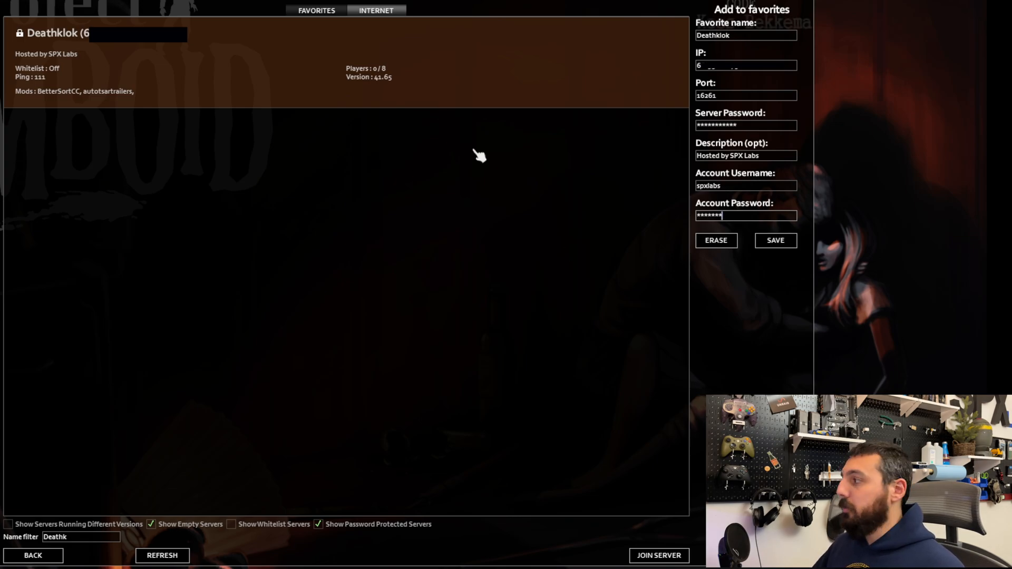
- Save the Deathklok server with its account password to favorites and join it
left_click(316, 11)
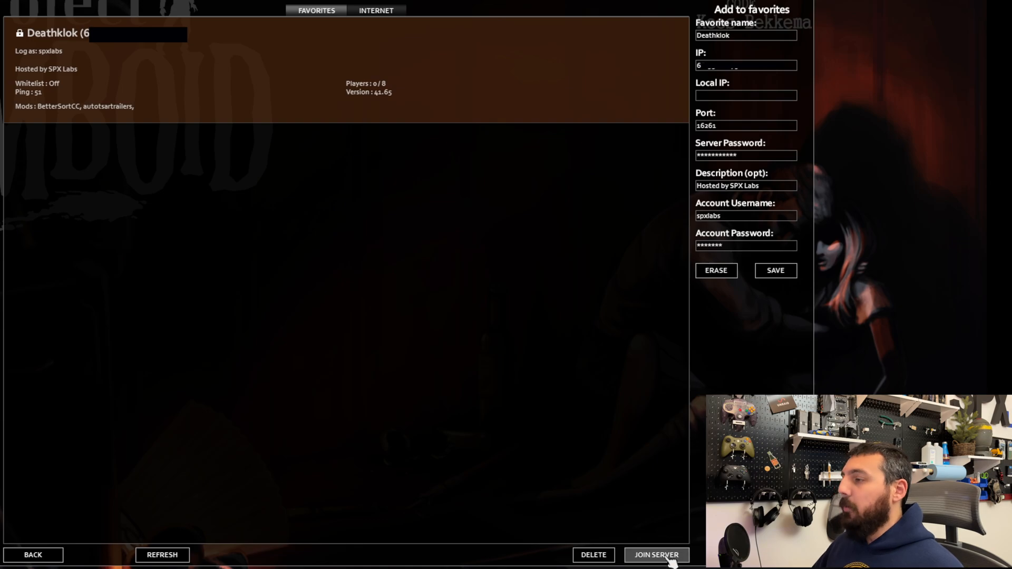
left_click(656, 555)
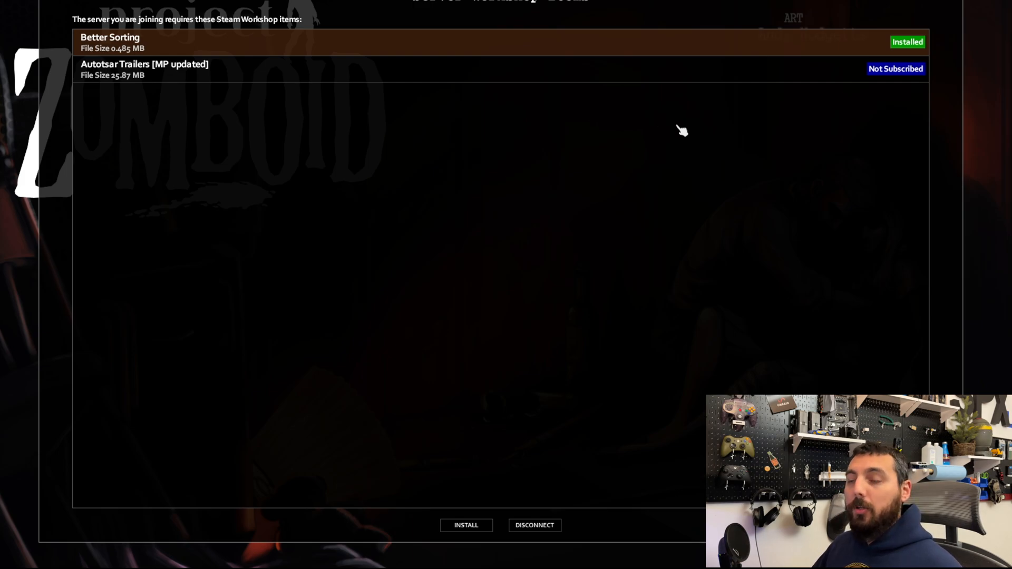
mouse_move(597, 237)
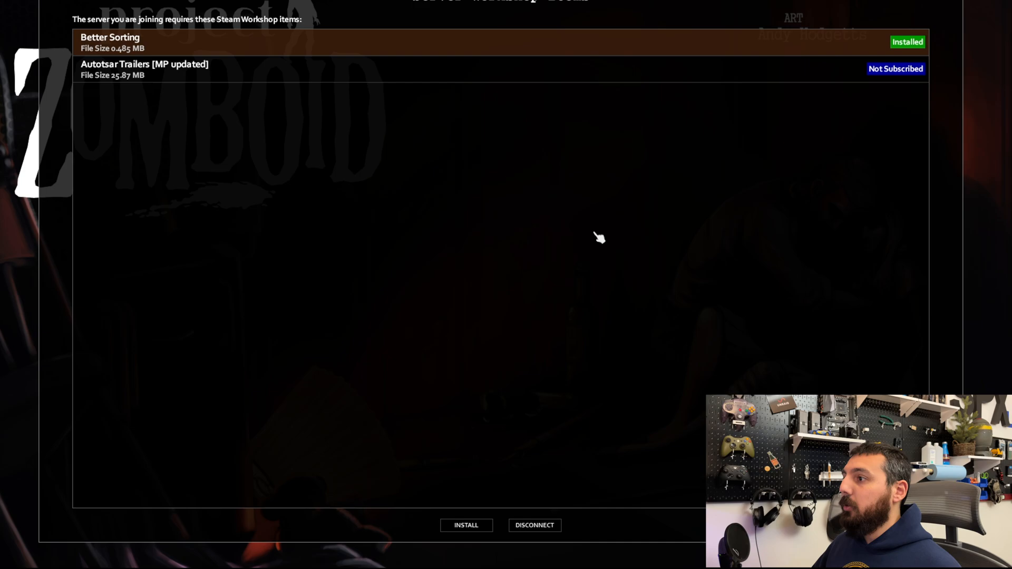
mouse_move(549, 262)
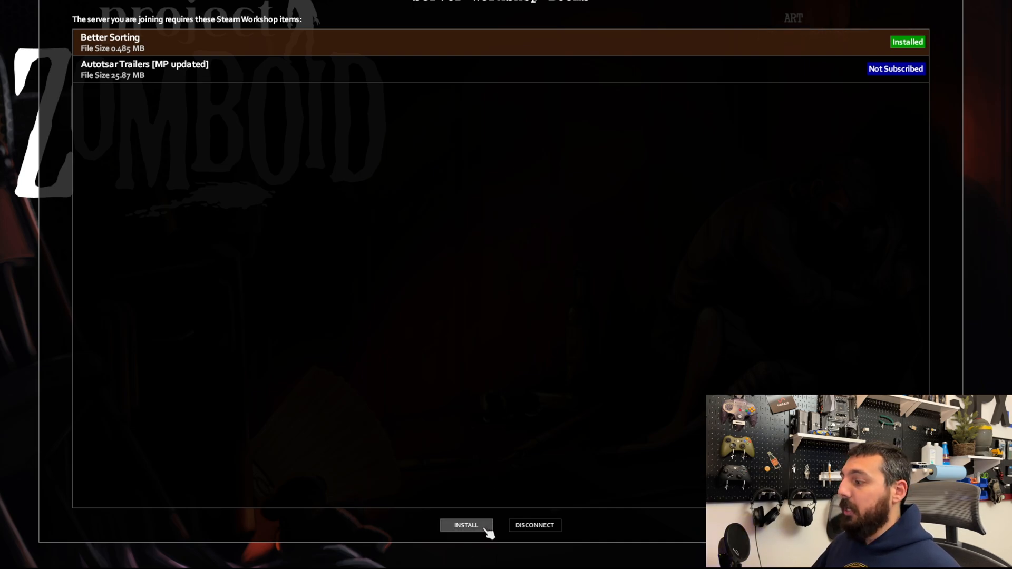
- Install the required Workshop items, including the unsubscribed Autotsar Trailers mod
left_click(465, 524)
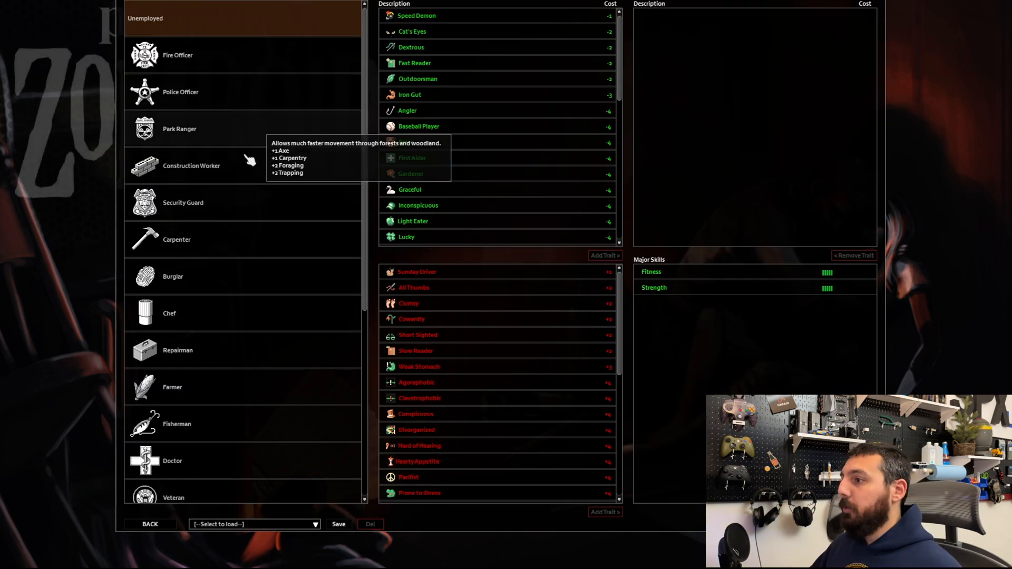
- Try Fire Officer, then settle on Chef as the character's occupation
left_click(177, 55)
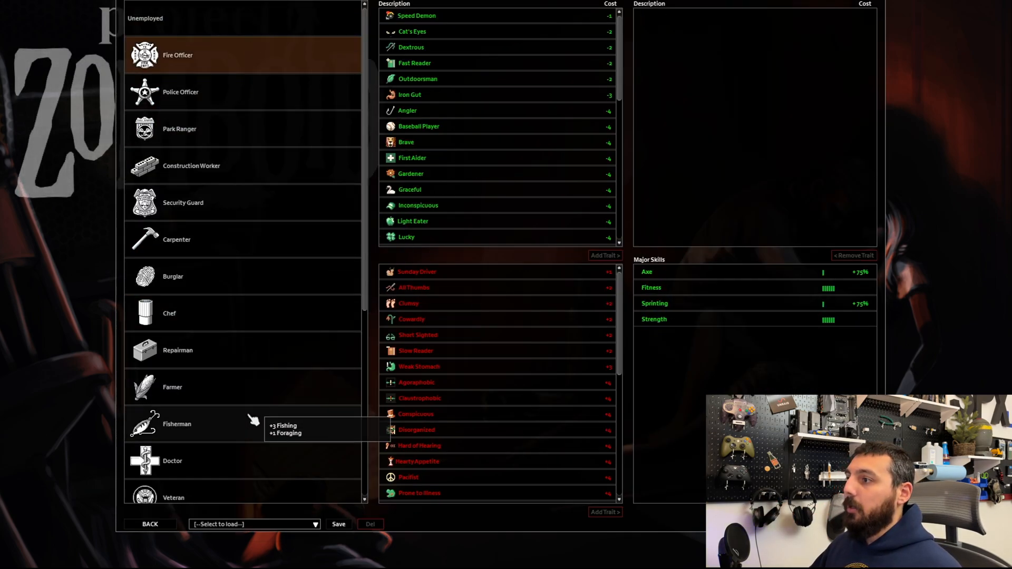
left_click(168, 313)
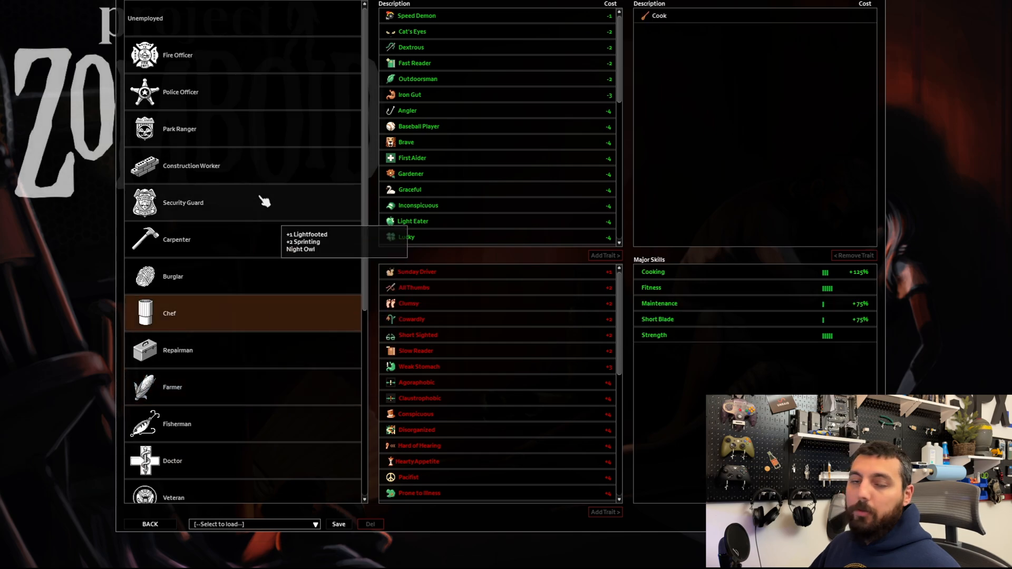
mouse_move(300, 444)
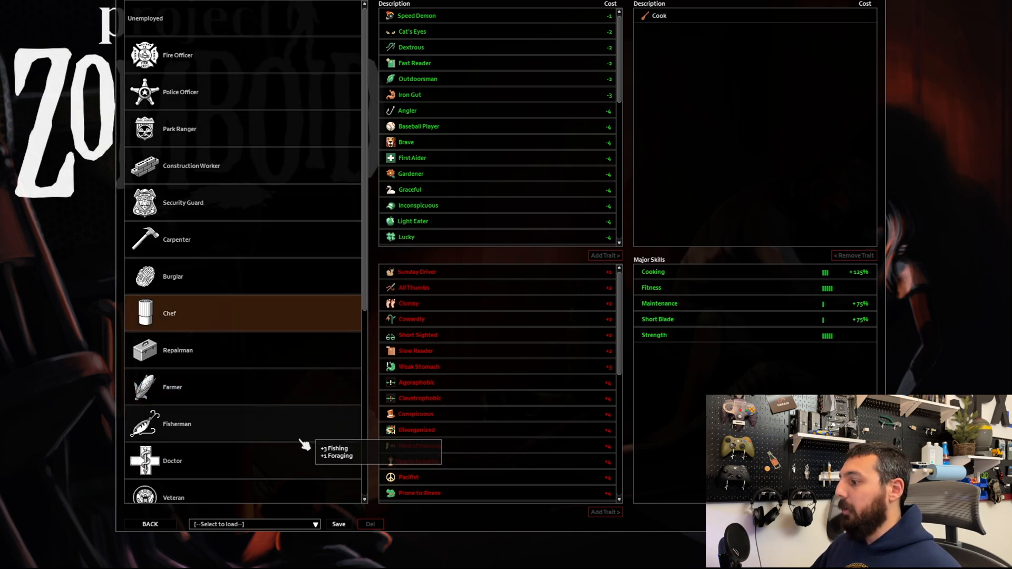